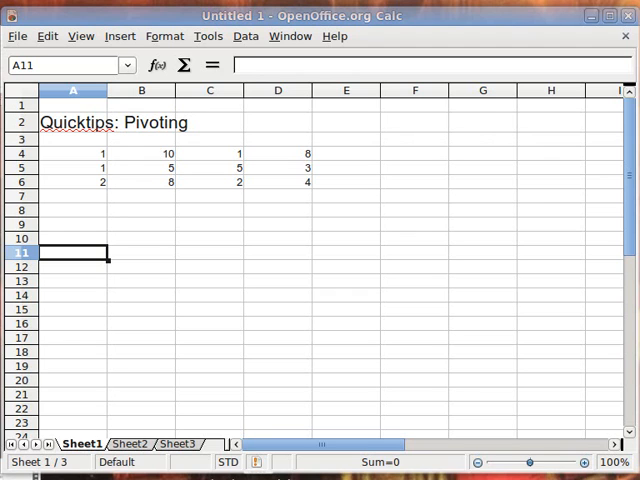
mouse_move(78, 367)
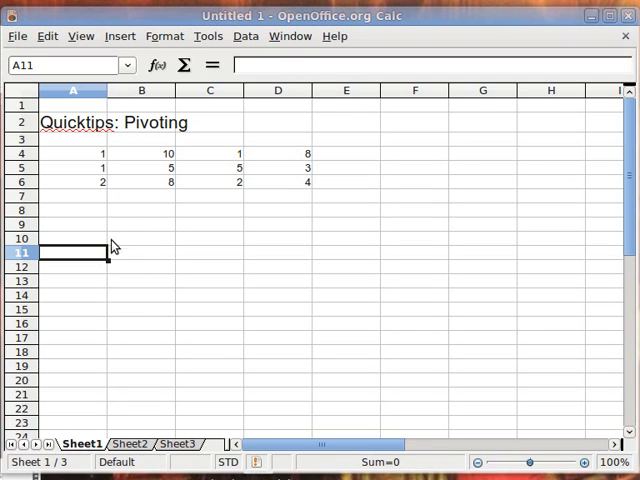
mouse_move(110, 201)
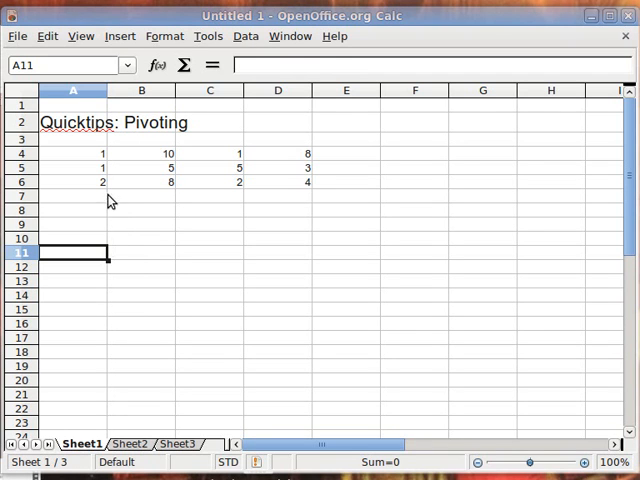
Step: Clear the 'Quicktips: Pivoting' title from A2, leaving only the 3x4 matrix
click(73, 118)
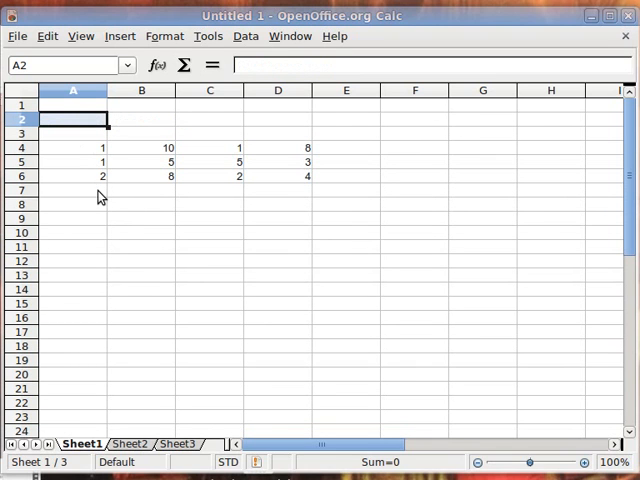
Step: Select the matrix values to move them up into rows 2–4
click(73, 189)
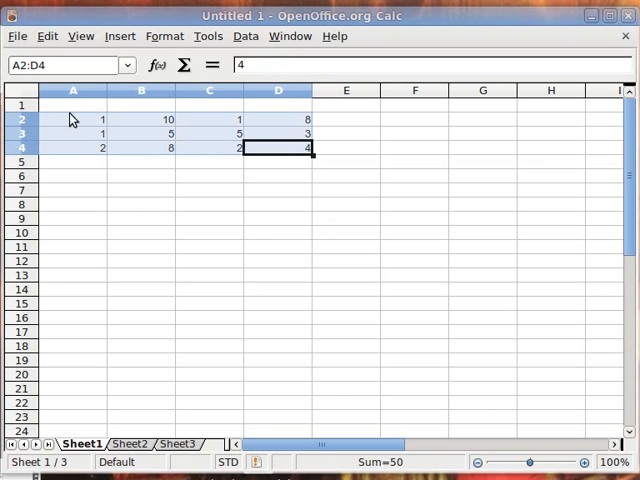
mouse_move(98, 202)
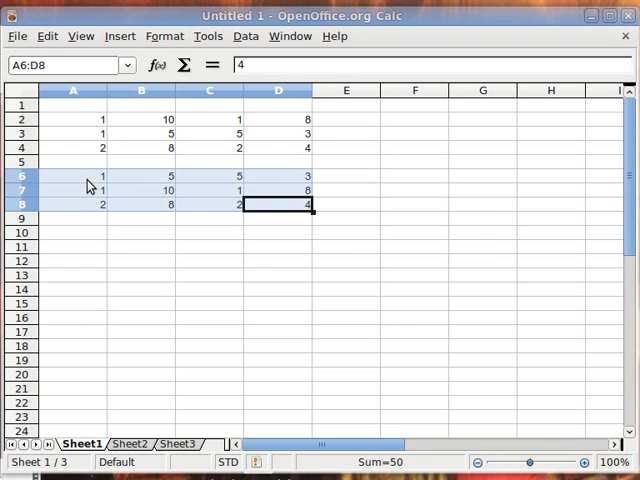
Step: Clear the swapped copy, re-copy the matrix to rows 6–8 and blank out row 7
key(Delete)
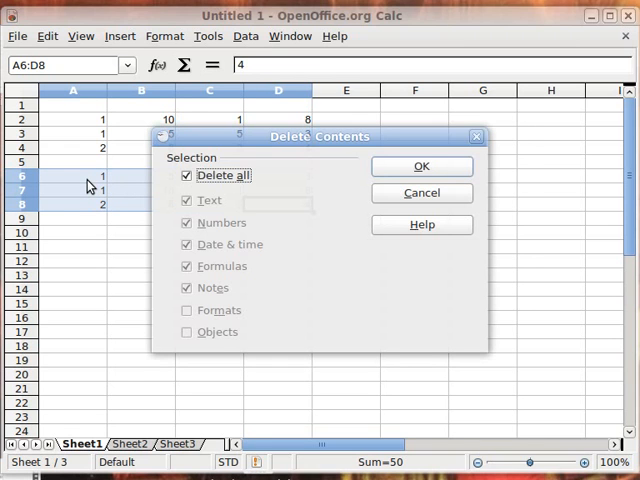
click(421, 166)
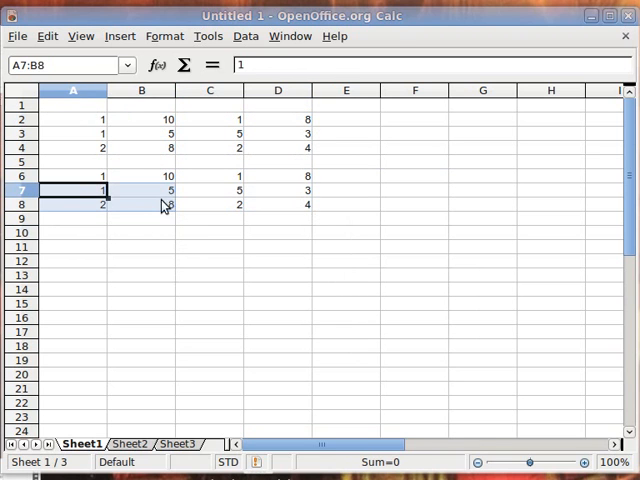
key(Delete)
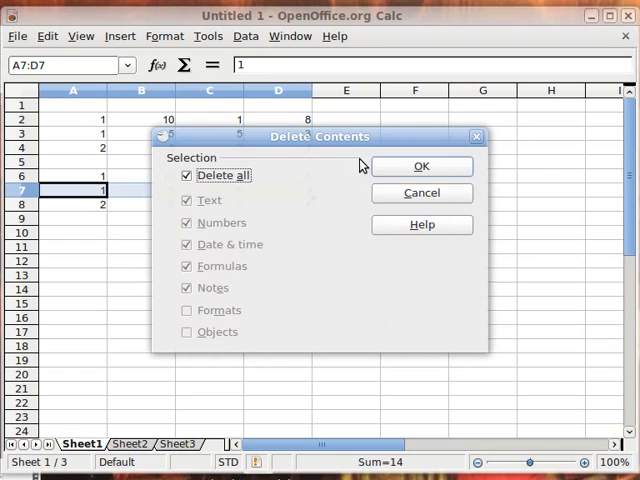
click(421, 166)
text('=)
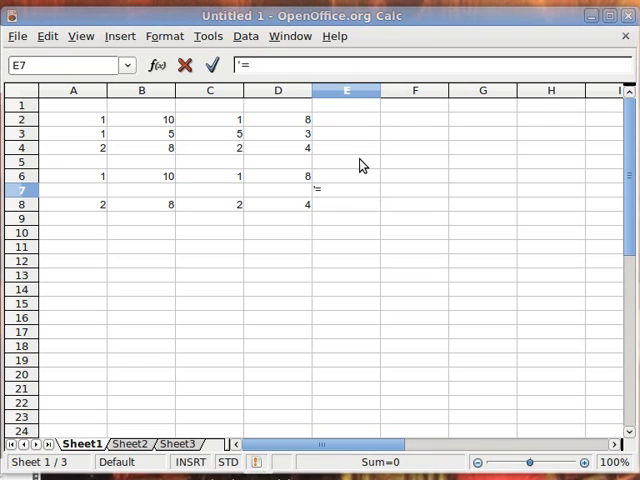
Step: Note =R2*2 in E7 and enter the doubled row 2, 10, 10, 6 into A7:D7
text(R2*2)
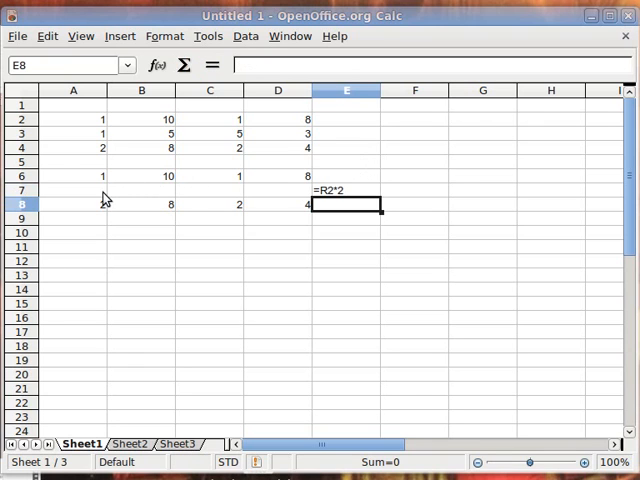
click(72, 190)
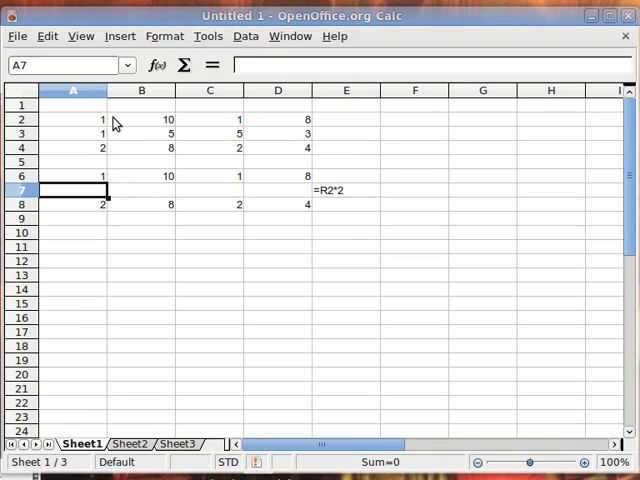
click(141, 189)
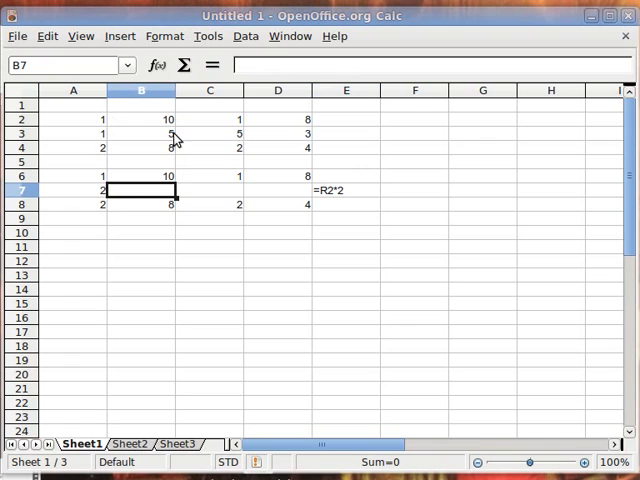
text(10)
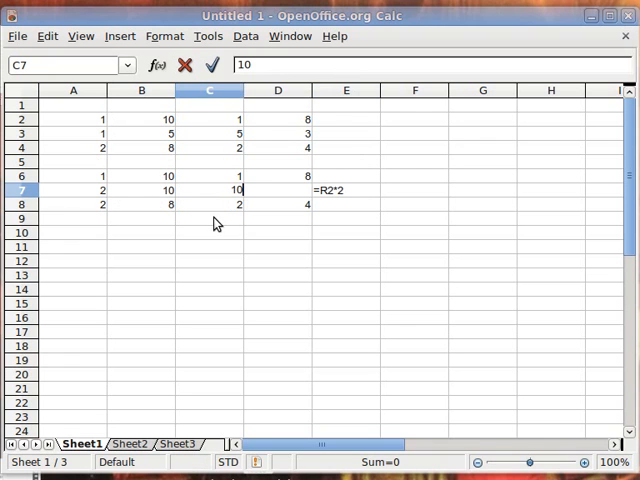
click(277, 190)
text(6)
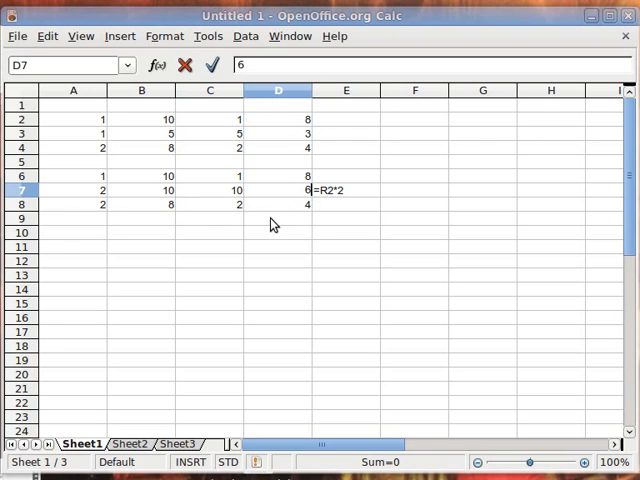
click(278, 261)
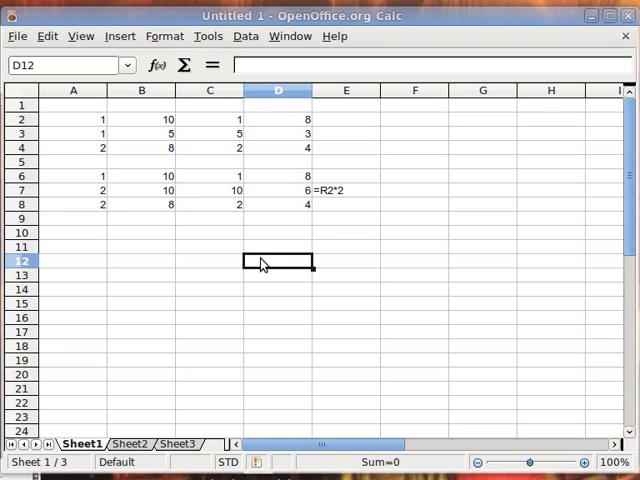
mouse_move(170, 152)
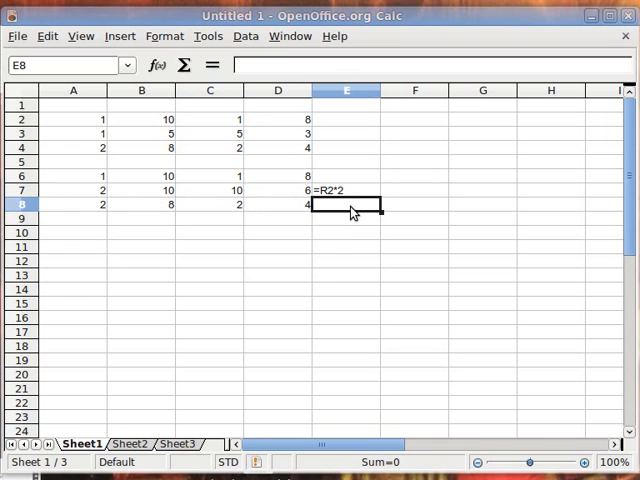
mouse_move(347, 213)
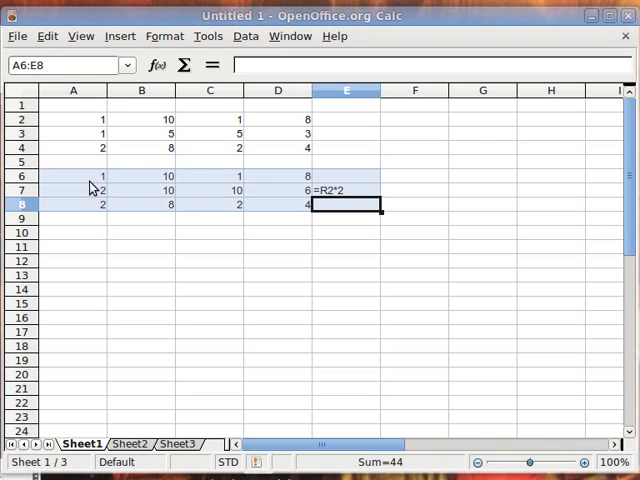
Step: Clear the doubled-row copy and its note from A6:E8
key(Delete)
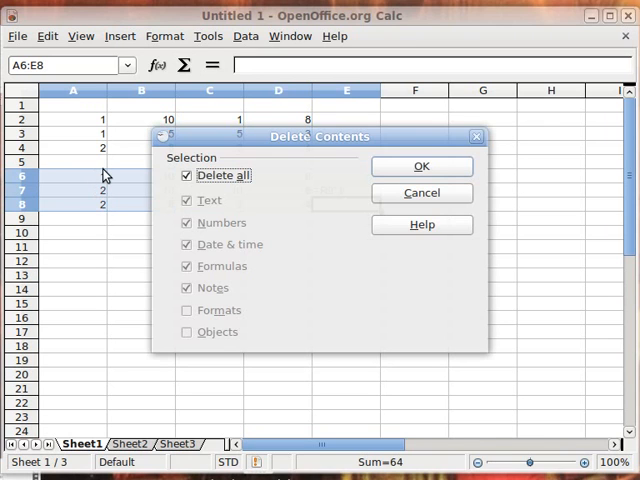
click(421, 166)
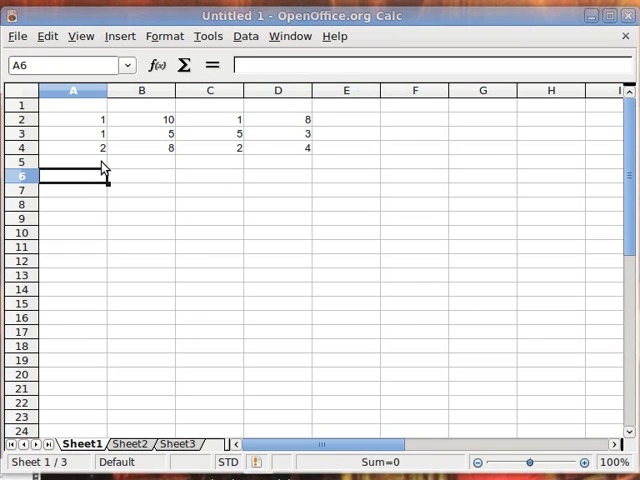
mouse_move(95, 180)
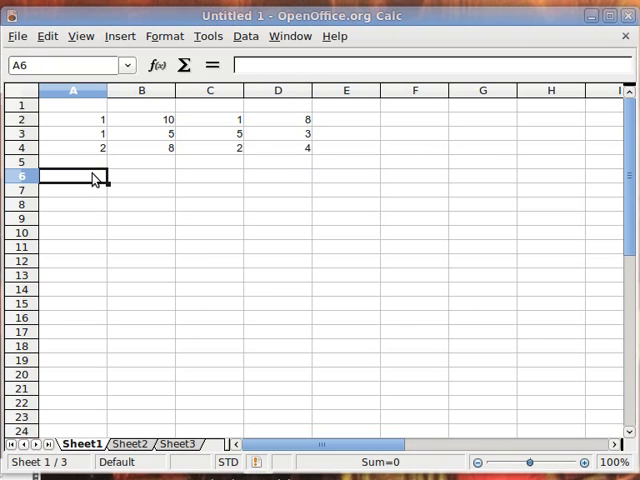
mouse_move(79, 191)
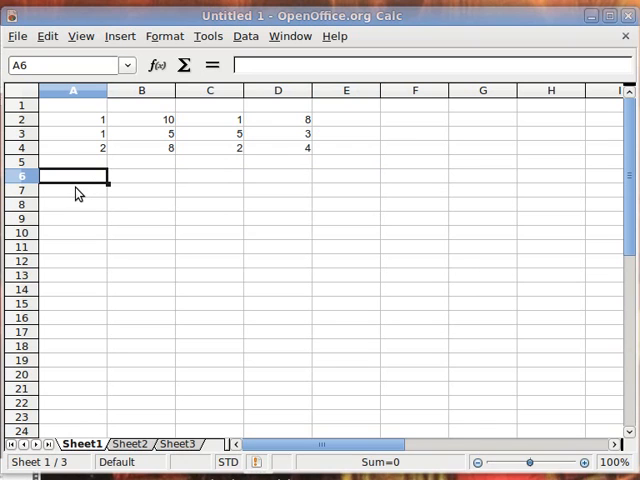
mouse_move(92, 180)
text(')
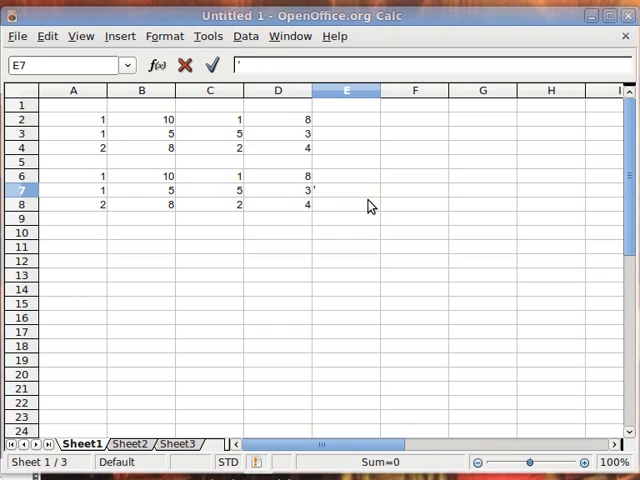
Step: Note the row operation =R1*3+R2 as text in E7
text(=)
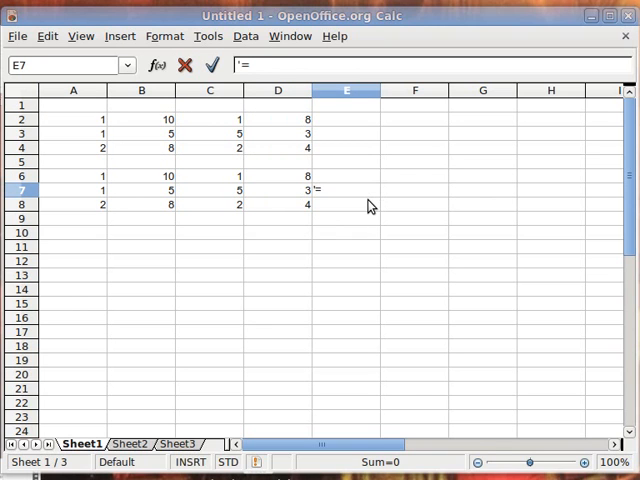
text(R1)
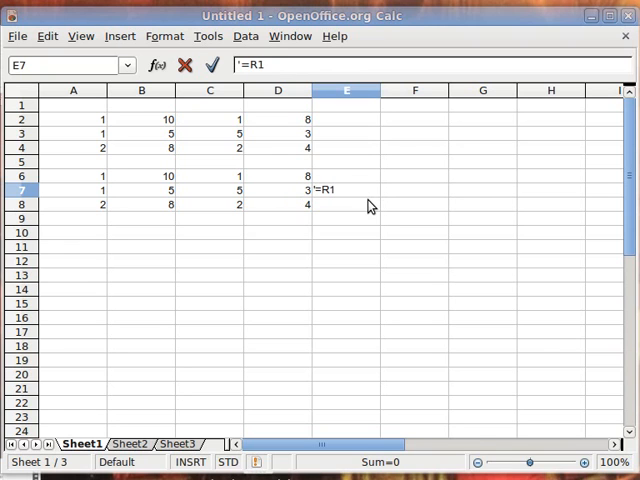
text(*3)
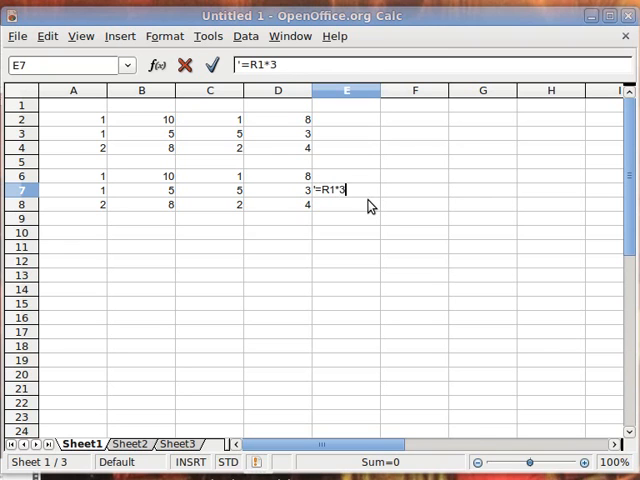
text(+R2)
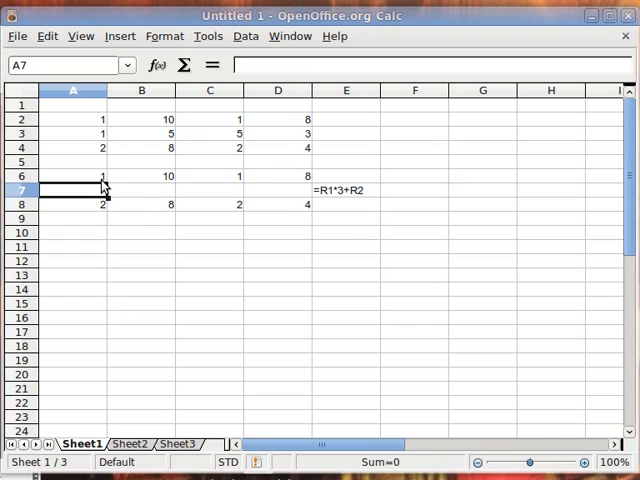
Step: Enter 4, 35, 8, 27 into A7:D7 as the new second row
text(4)
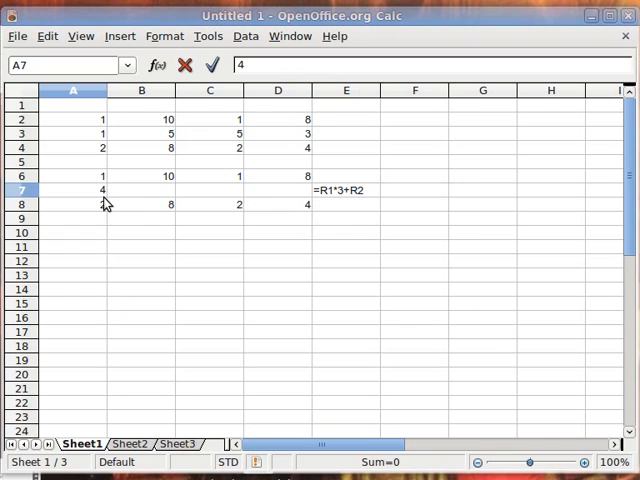
click(141, 189)
text(35)
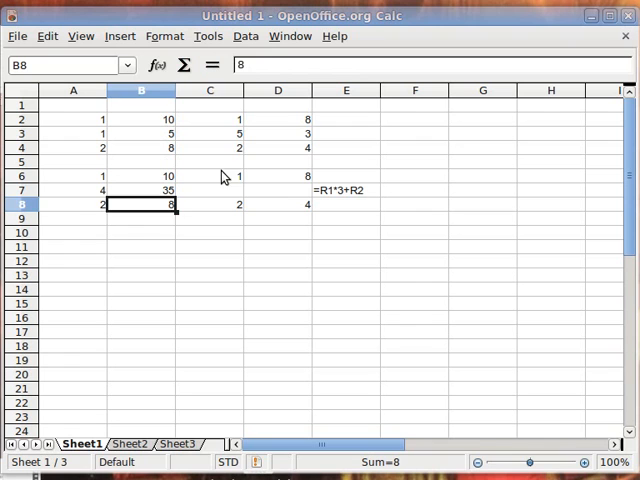
click(209, 190)
text(8)
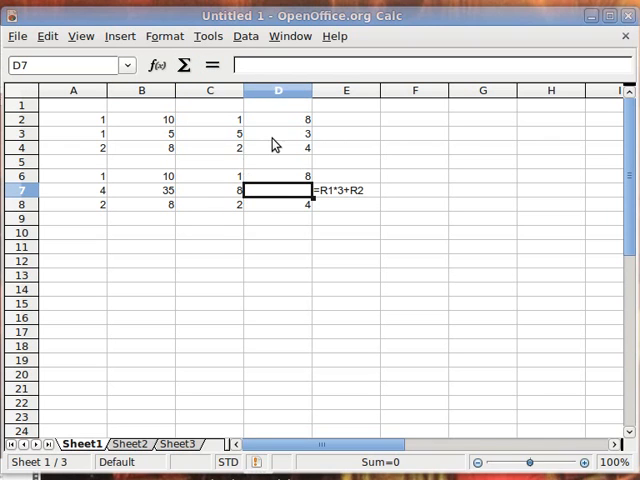
mouse_move(298, 133)
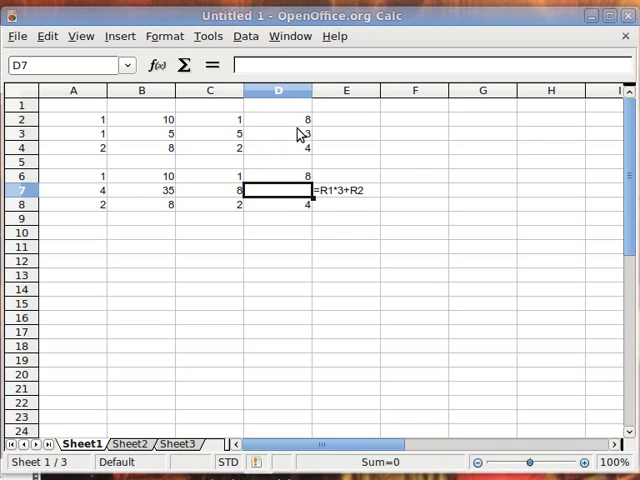
mouse_move(300, 140)
text(27)
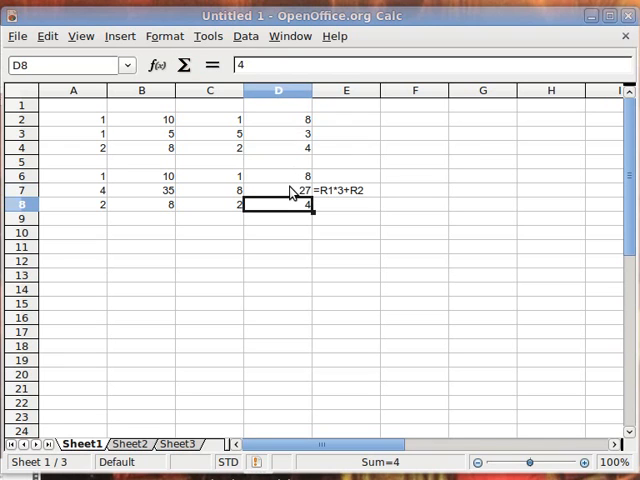
click(278, 246)
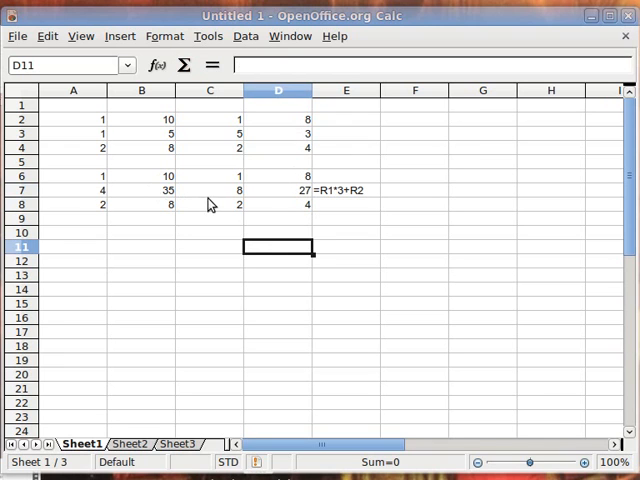
mouse_move(258, 198)
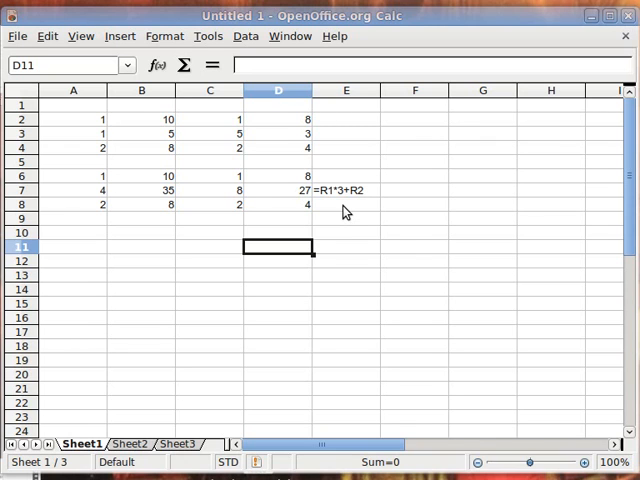
mouse_move(100, 214)
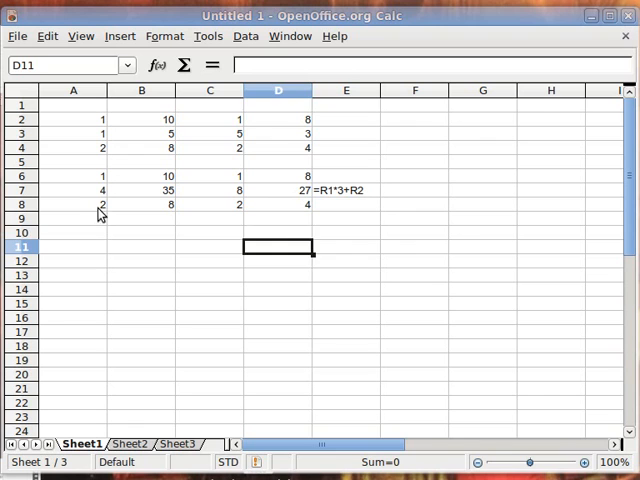
click(72, 232)
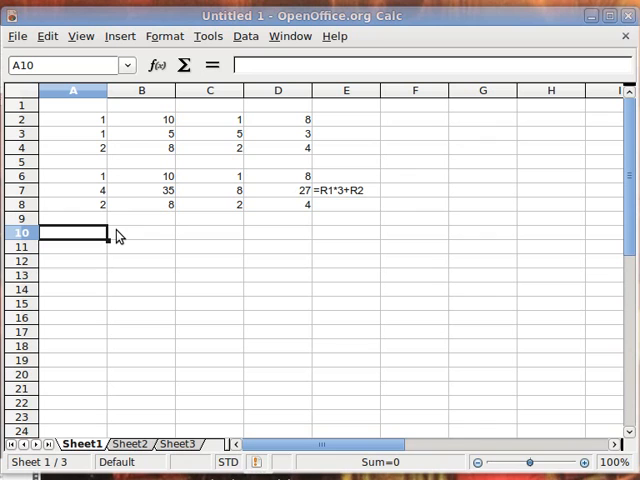
mouse_move(99, 210)
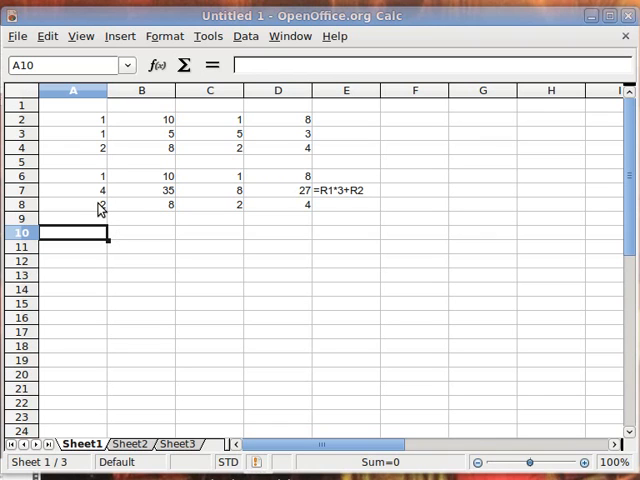
Step: Clear the copied block A6:E8 with 'Delete all', leaving only the original matrix
drag(72, 204, 140, 204)
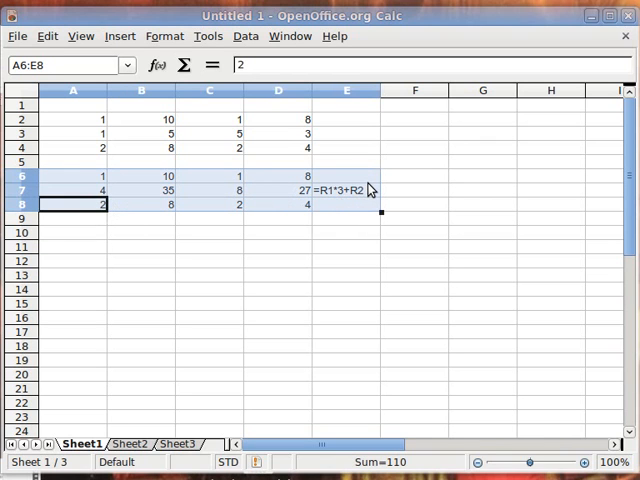
key(Delete)
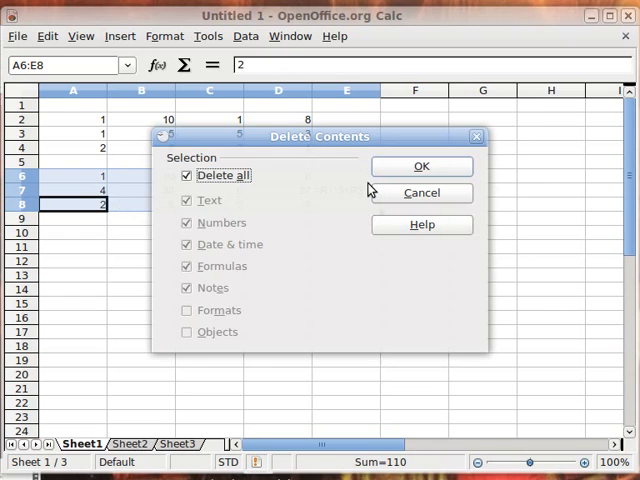
click(421, 166)
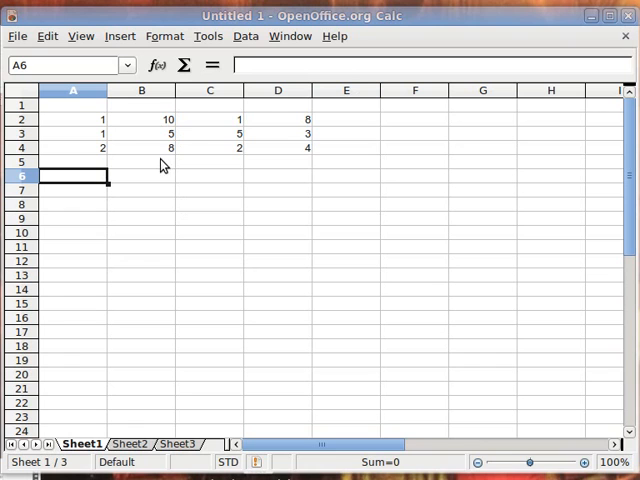
mouse_move(166, 140)
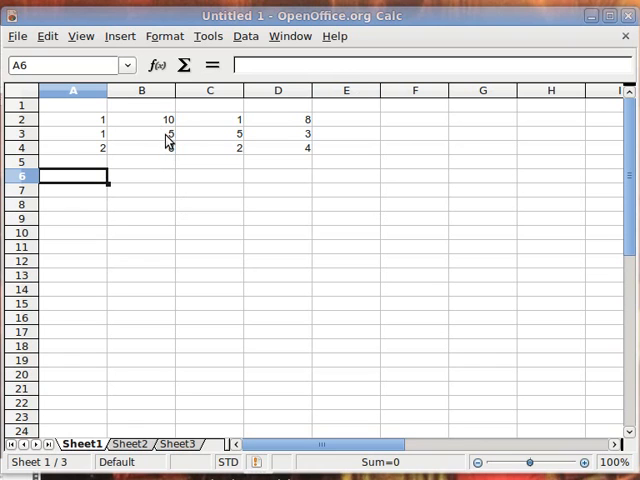
mouse_move(170, 138)
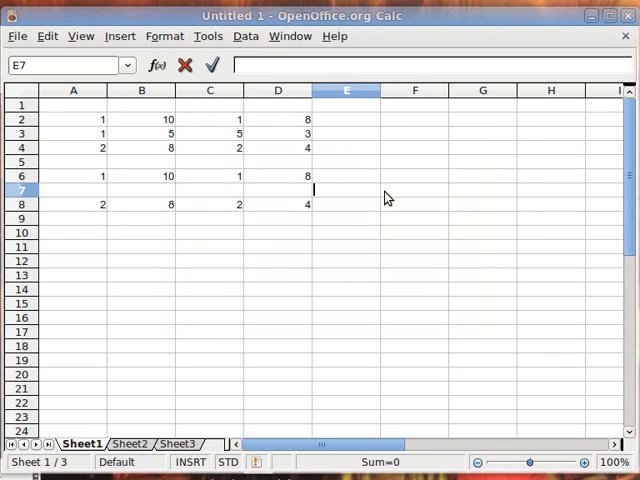
Step: Note =R2*(1/5) as text in E7 and select A7 to fill row 7
text('=R)
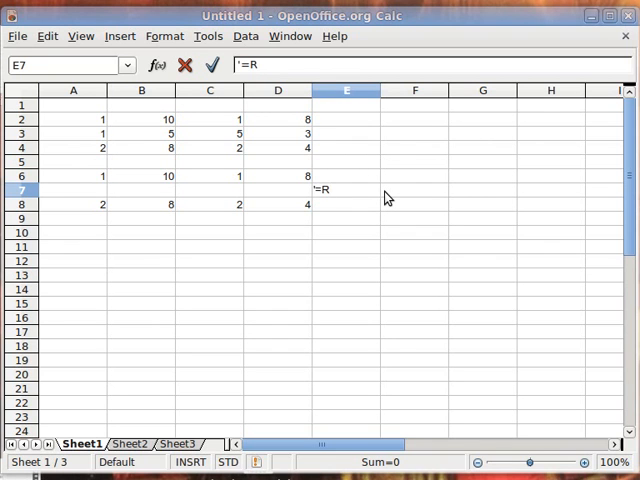
text(2*)
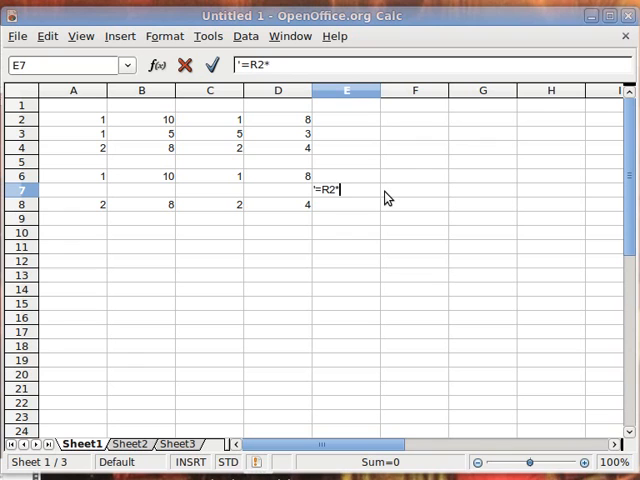
text((1/5)
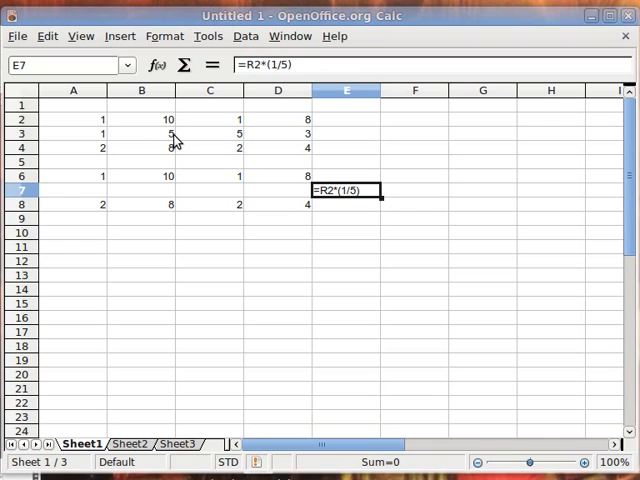
click(141, 190)
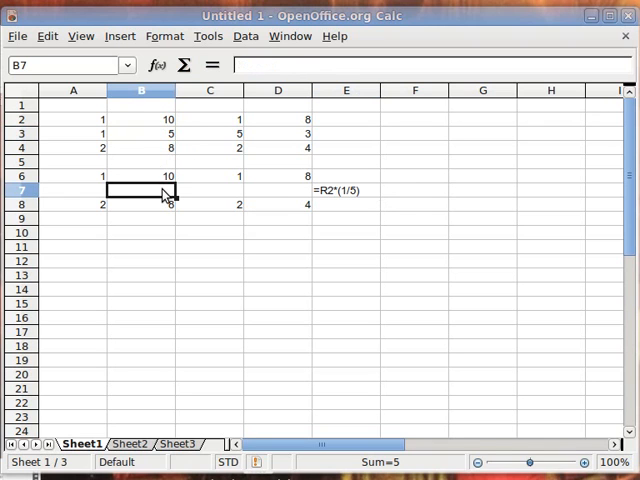
click(73, 190)
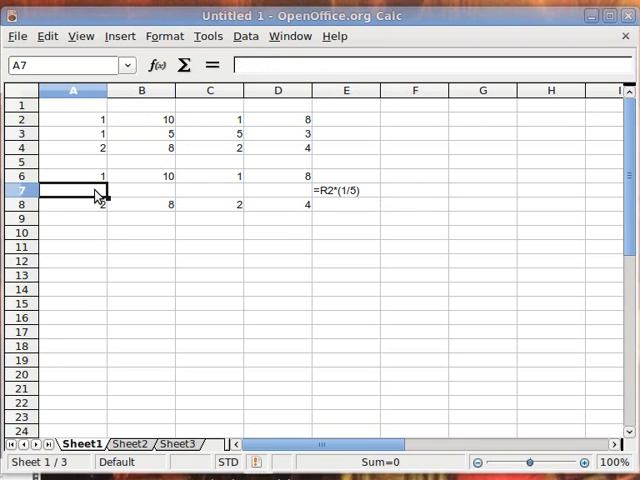
mouse_move(170, 148)
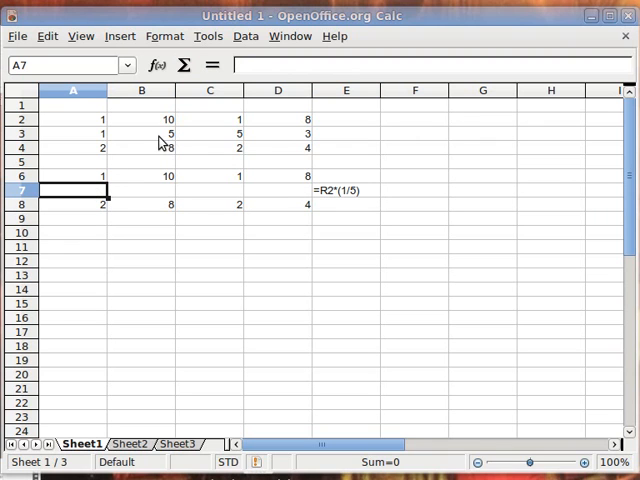
mouse_move(152, 150)
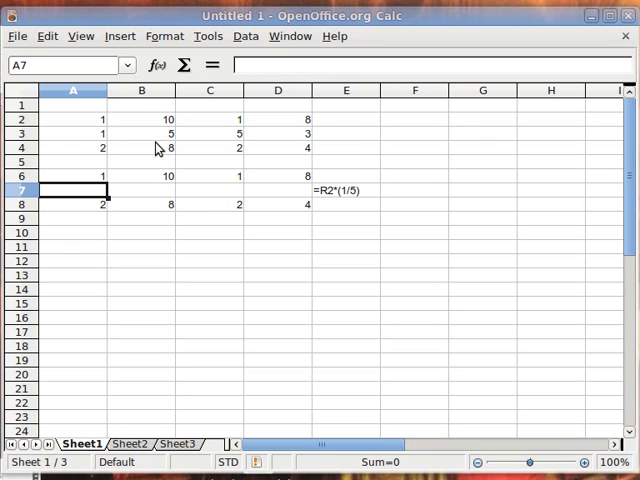
mouse_move(358, 203)
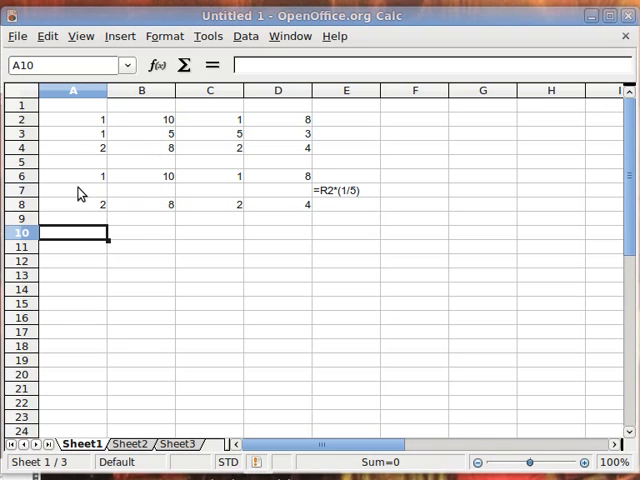
Step: Enter =(1/5)*1, =5*(1/5), =5*(1/5), =3*(1/5) into A7:D7, giving 0.2, 1, 1, 0.6
text(=()
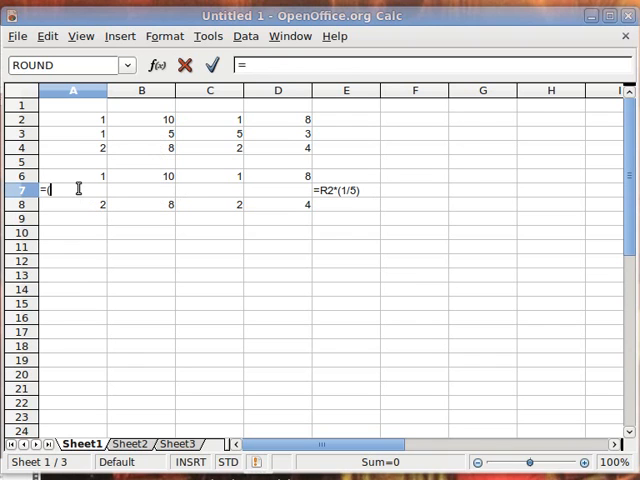
text(1/5)
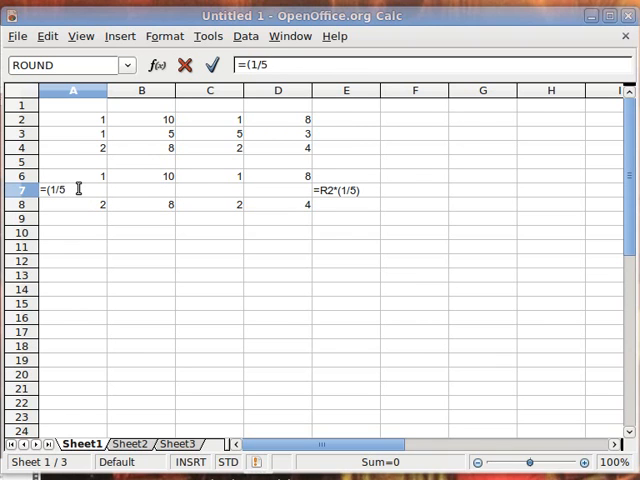
text()*1)
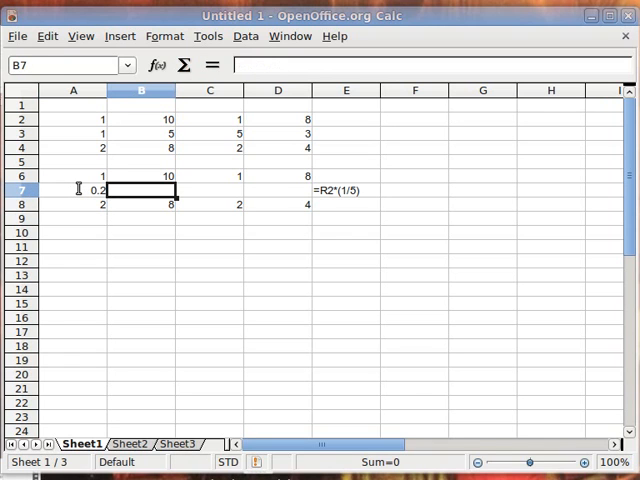
text(=)
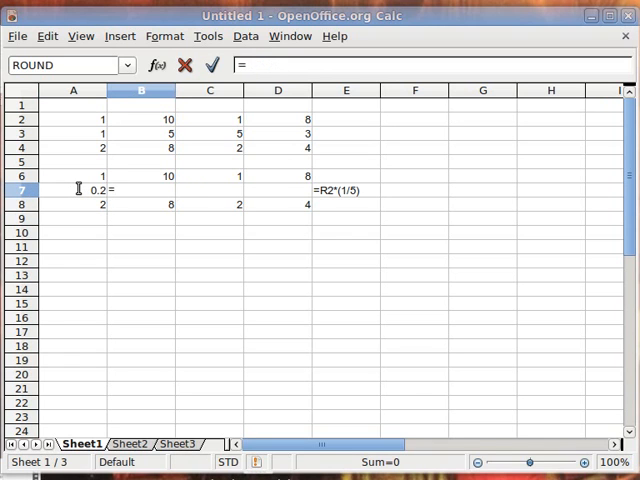
text(5*(1/5)
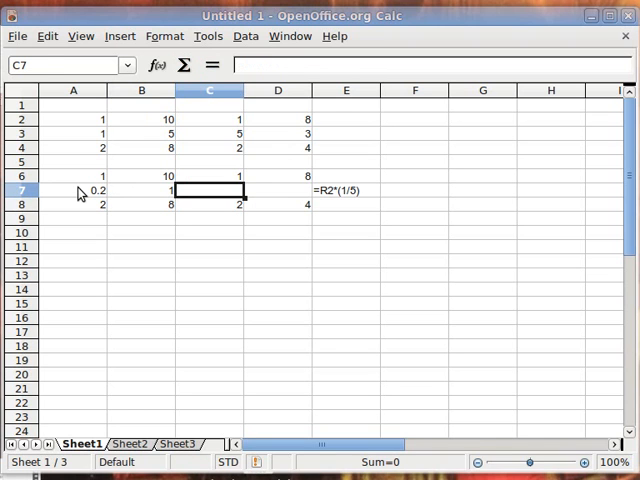
text(=)
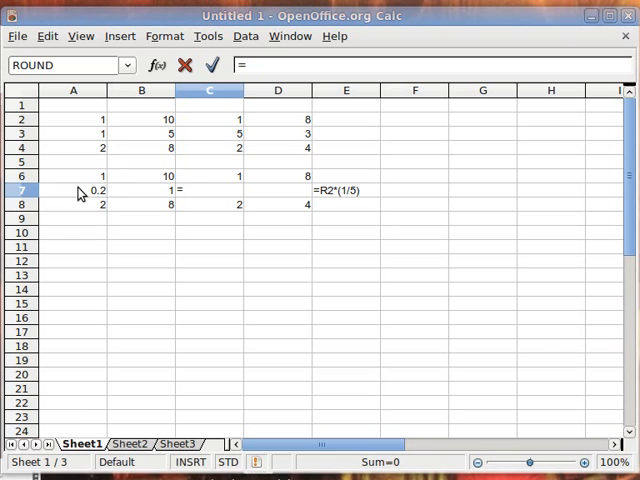
text(5*()
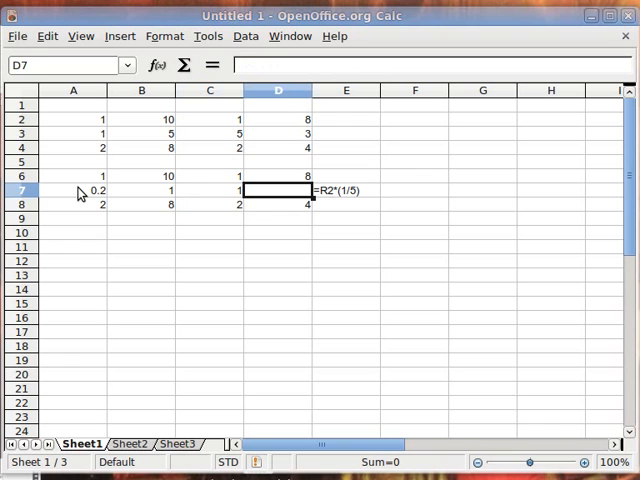
text(=3*)
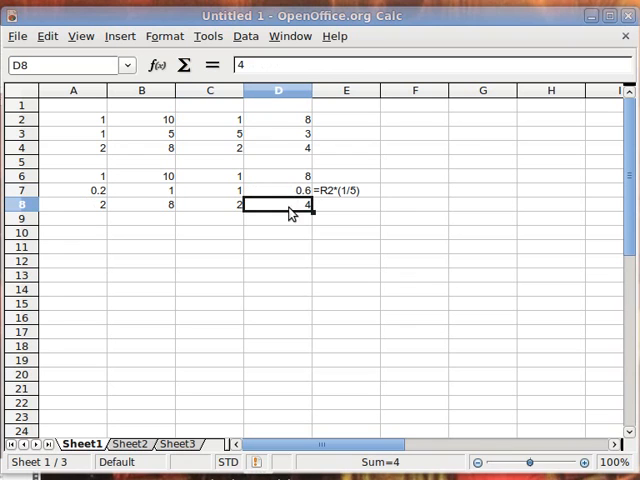
mouse_move(245, 373)
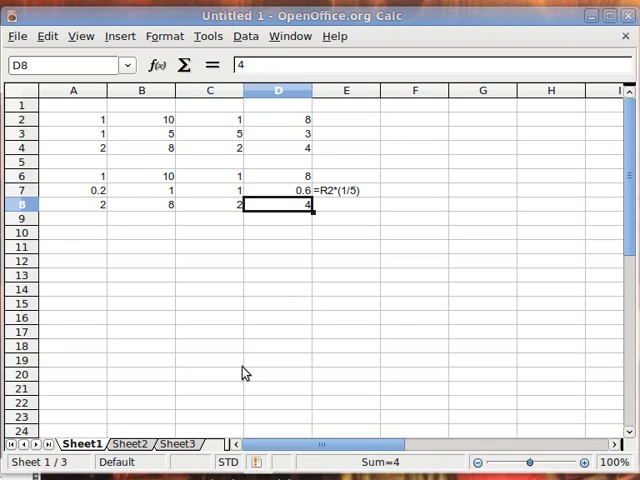
mouse_move(80, 205)
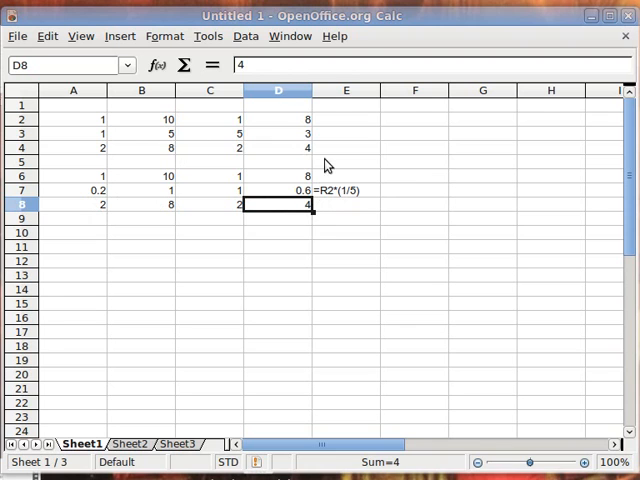
mouse_move(172, 138)
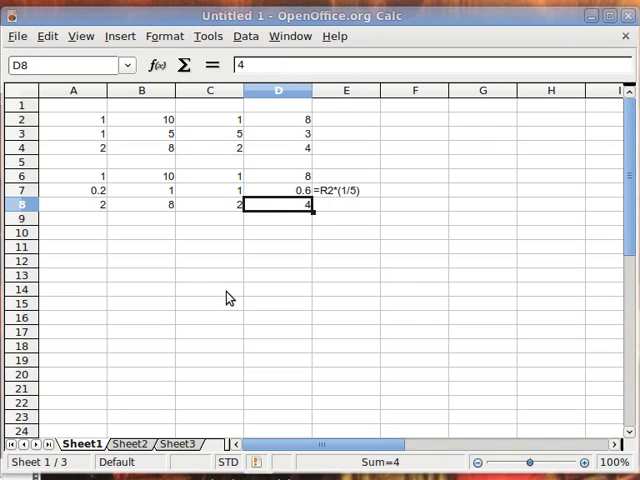
mouse_move(335, 208)
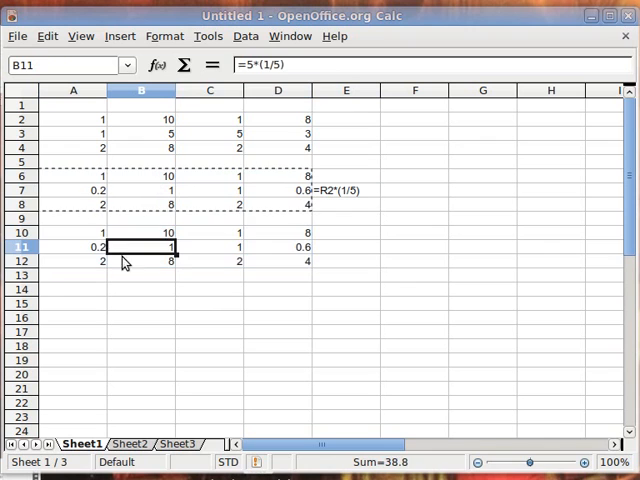
click(140, 274)
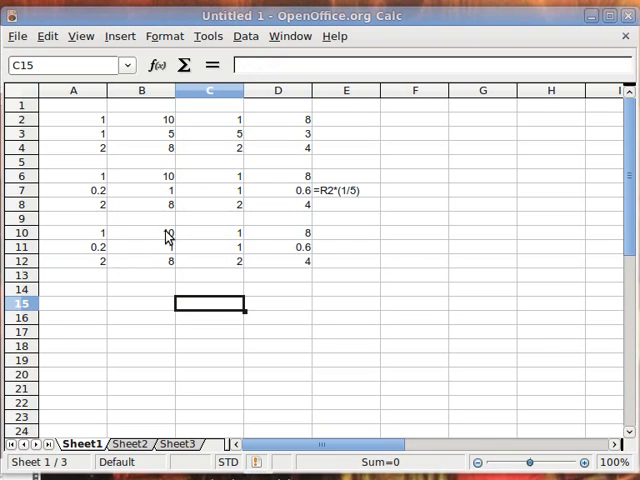
mouse_move(378, 272)
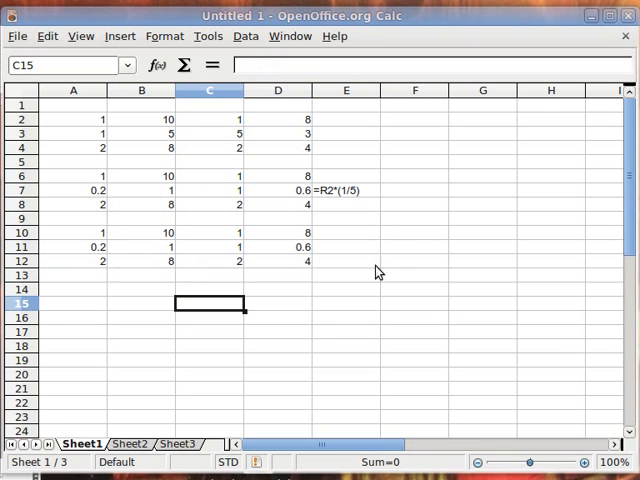
click(346, 232)
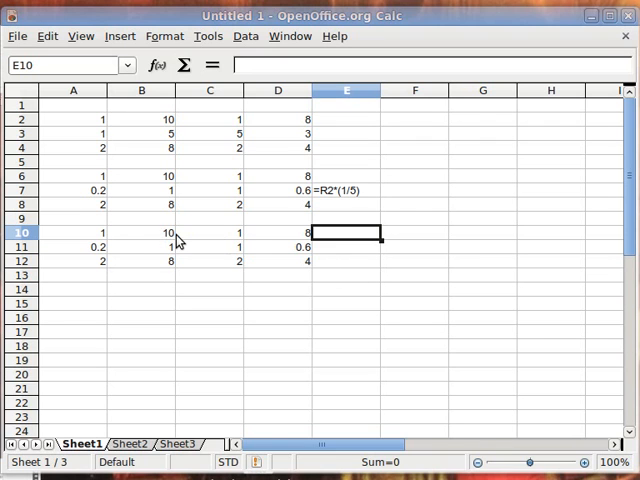
mouse_move(324, 292)
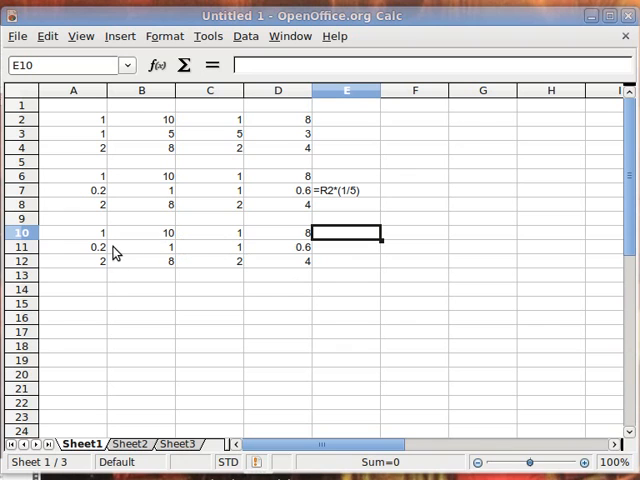
mouse_move(126, 281)
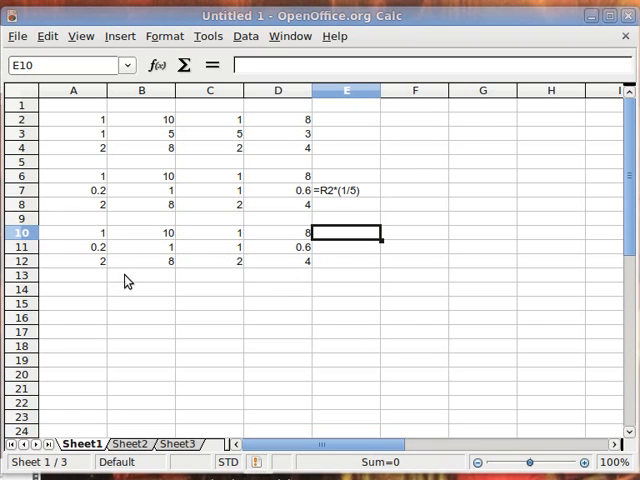
mouse_move(298, 276)
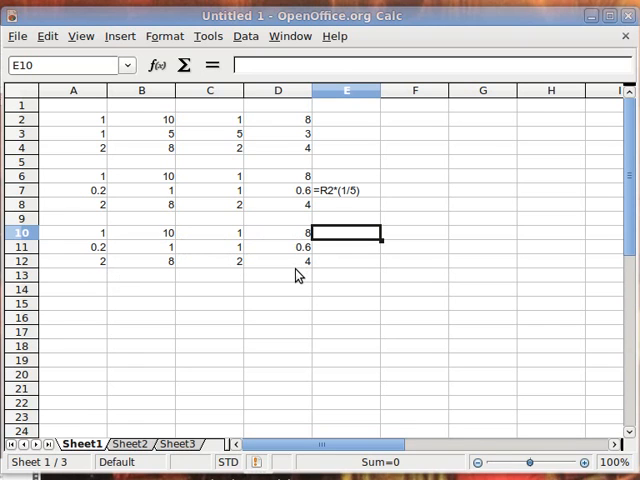
Step: Note =R2*-10+R1 as text in E10 beside the third matrix copy
text('=)
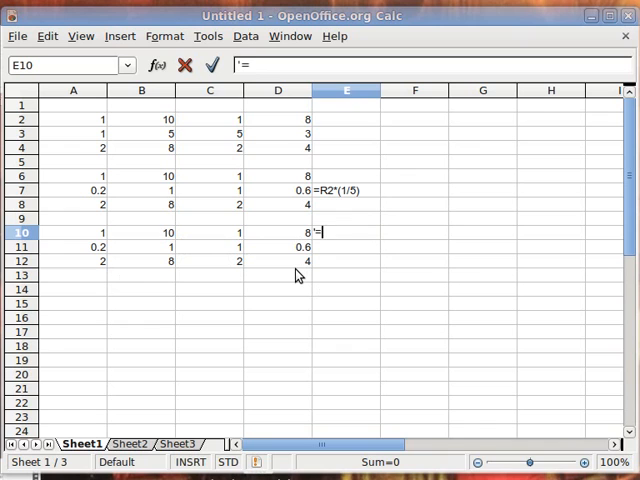
text(R)
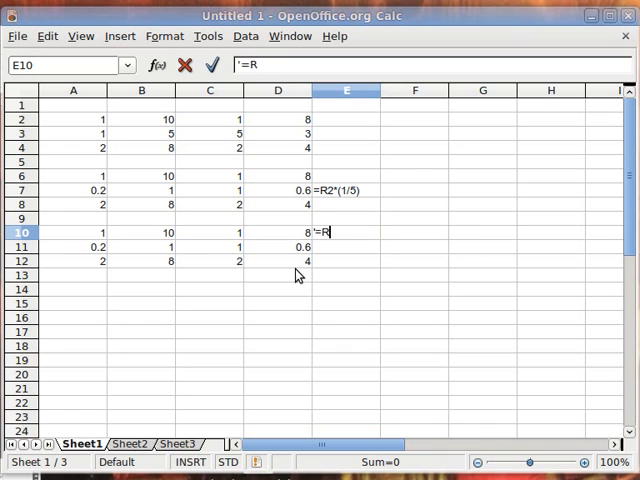
text(2*-10+R1)
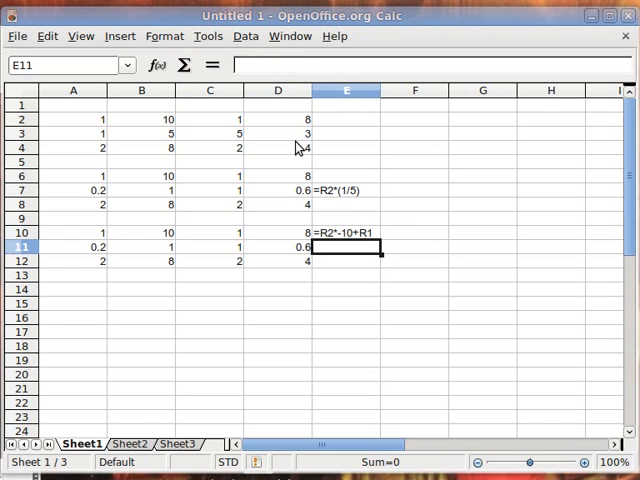
mouse_move(331, 274)
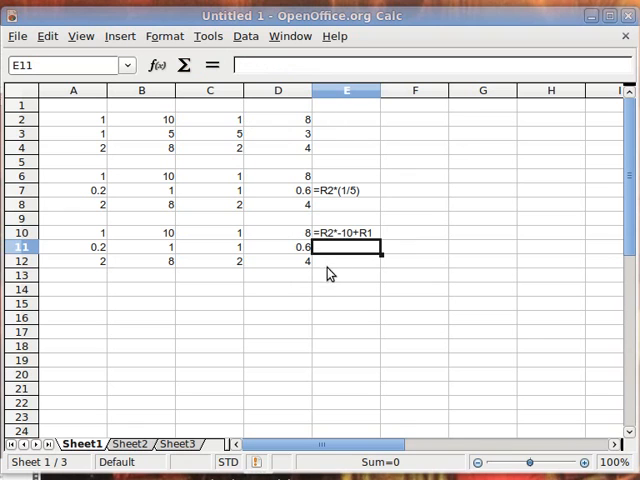
click(347, 275)
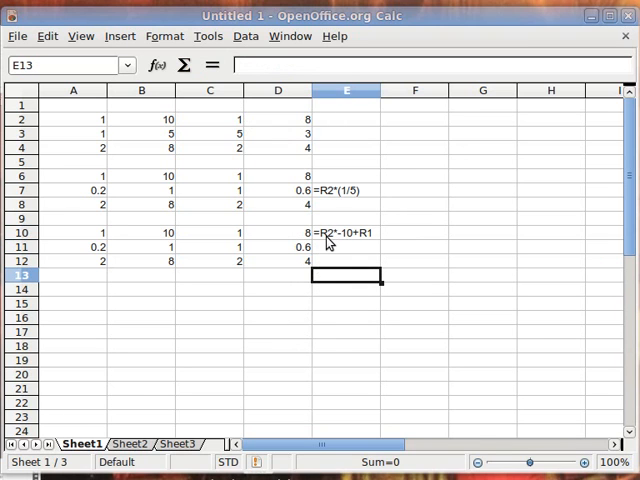
mouse_move(345, 247)
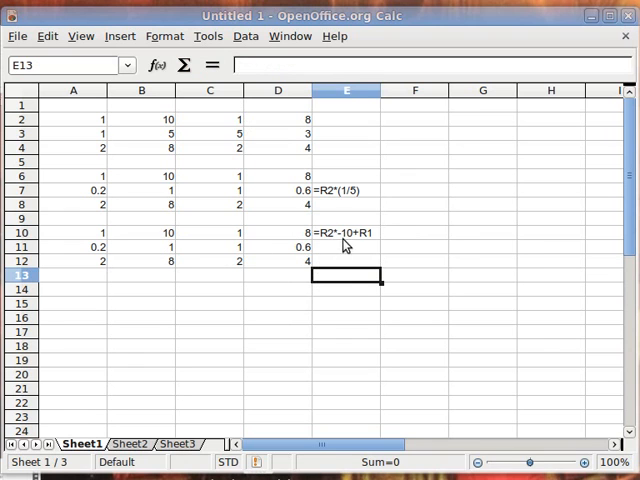
mouse_move(351, 243)
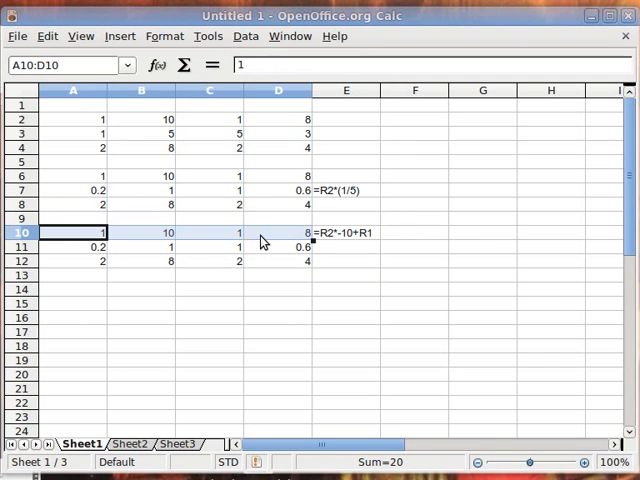
Step: Clear row 10 and enter =.2*-10+1 in A10 and =1*-10+10 in B10, giving -1 and 0
key(Delete)
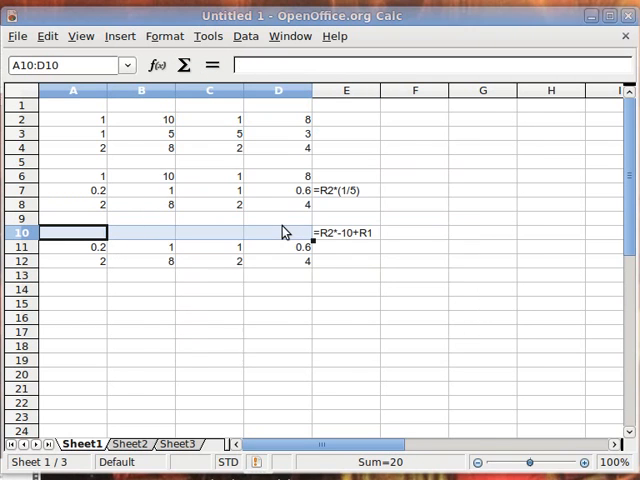
click(72, 232)
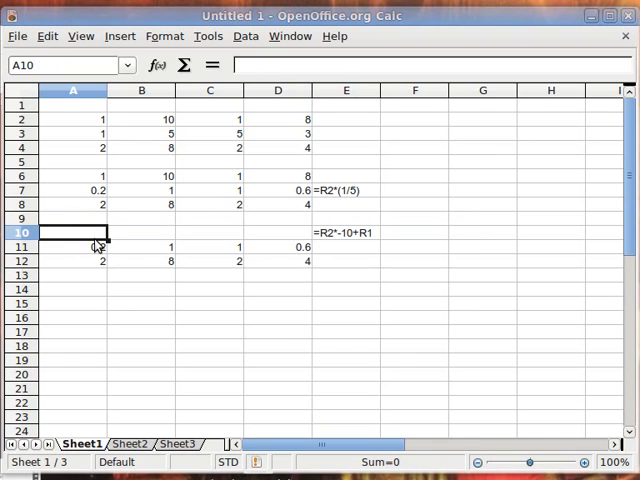
text(=)
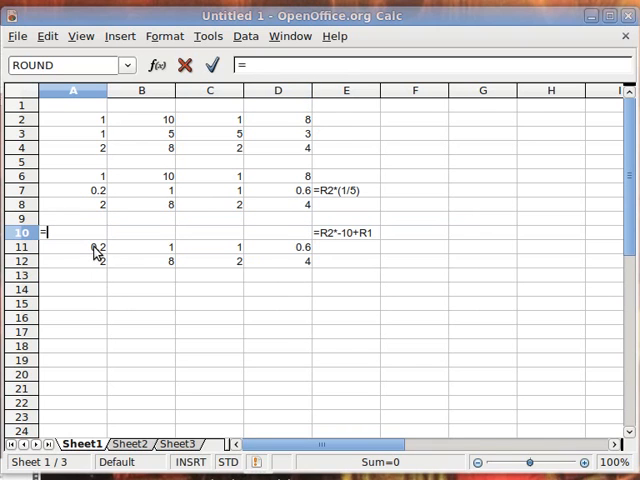
text(.2)
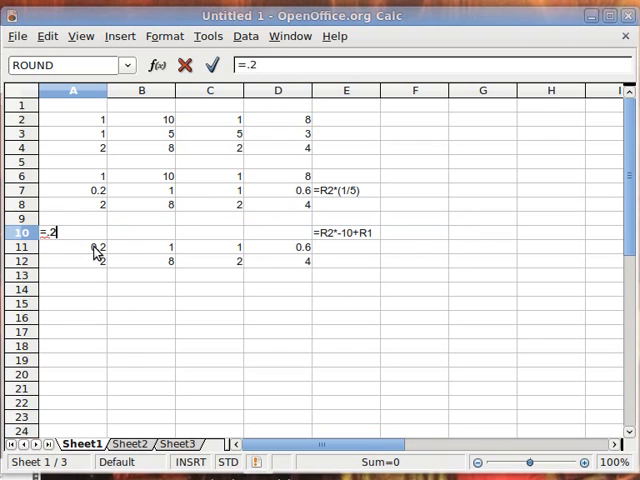
text(*-10)
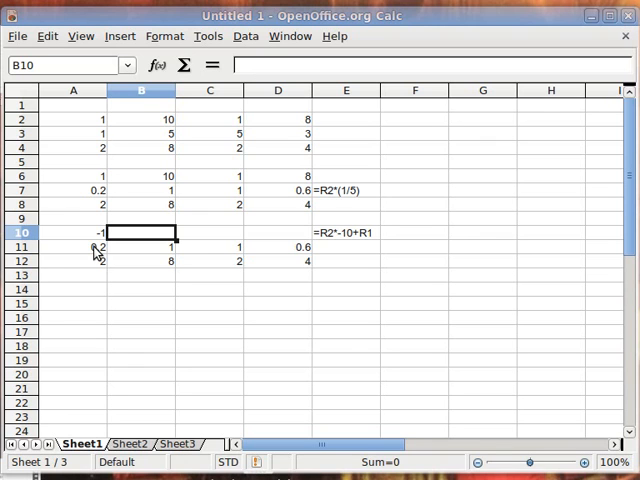
text(=)
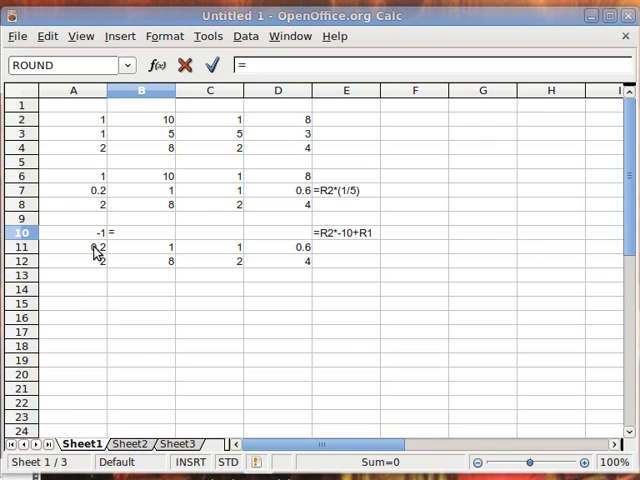
text(1*)
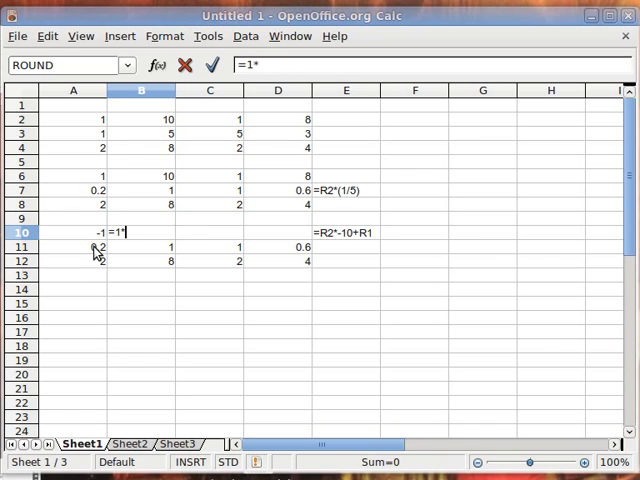
text(-10)
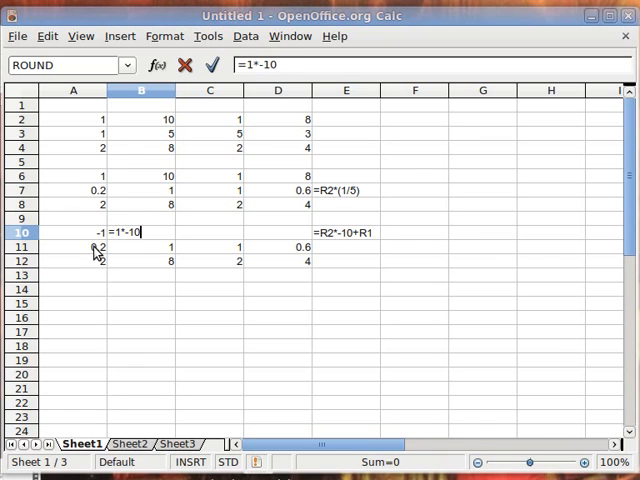
key(Return)
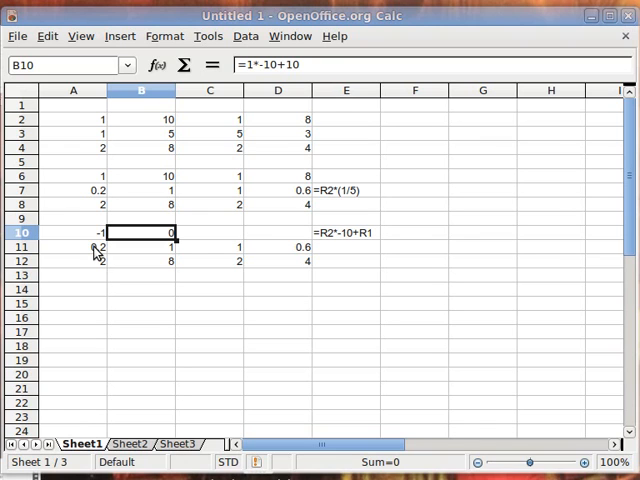
Step: Enter =1*-10+1 in C10 and =.6*-10+8 in D10, completing row 10 as -1, 0, -9, 2
click(209, 232)
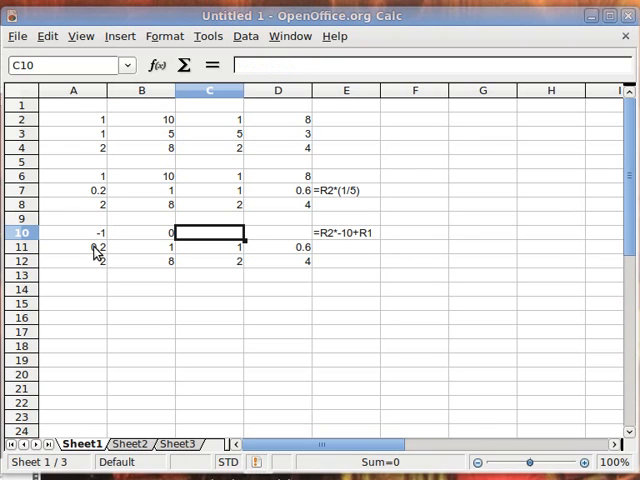
text(=)
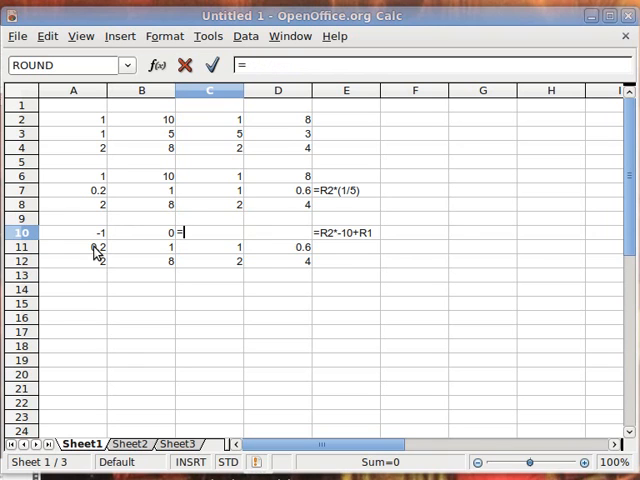
text(1*)
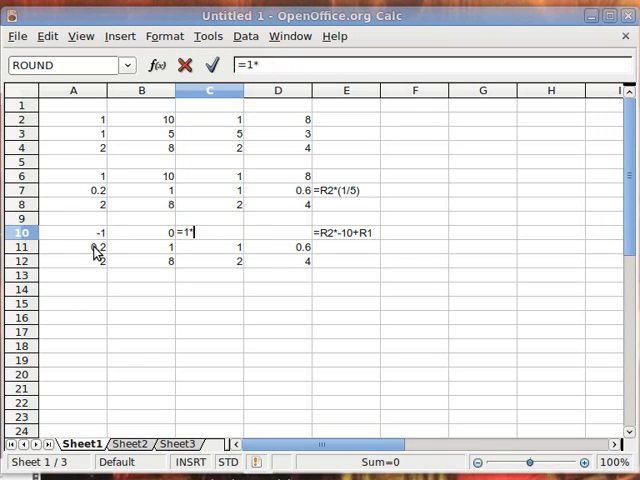
text(-10+)
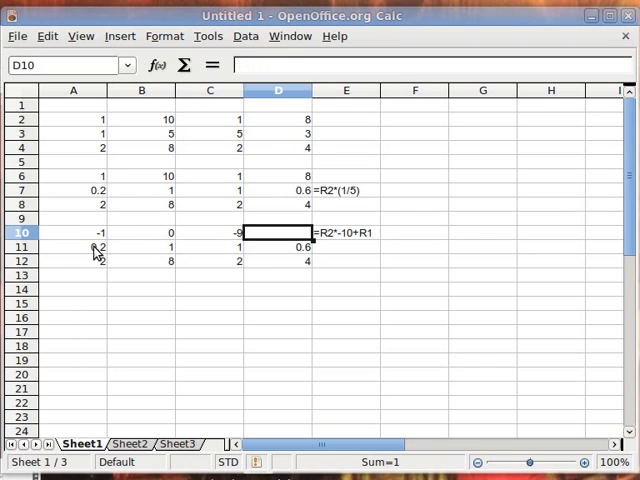
text(=)
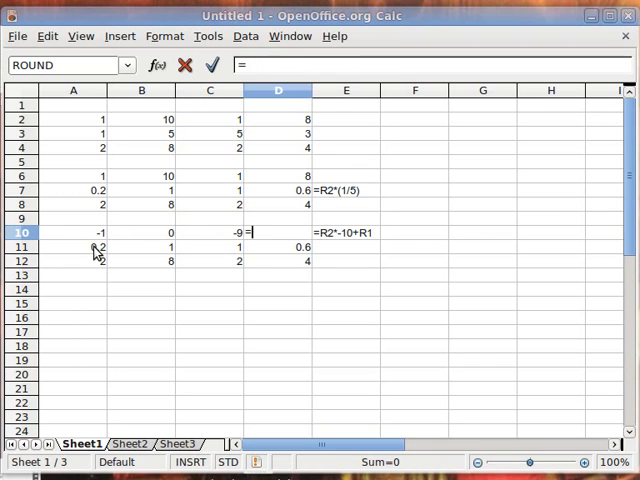
text(.6*)
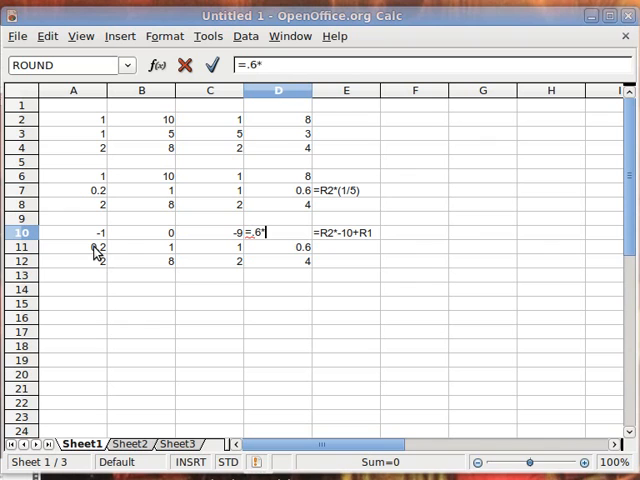
text(-10)
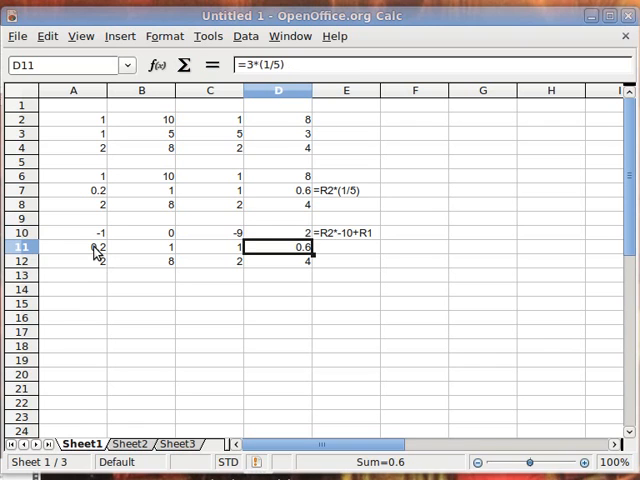
click(73, 260)
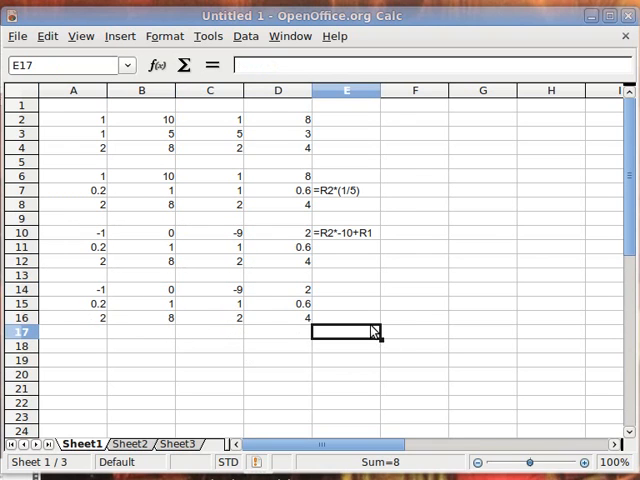
Step: Write the text note '=R2*-8+R3 in E16 describing how the new row 16 is computed
text(=R2*(1/5))
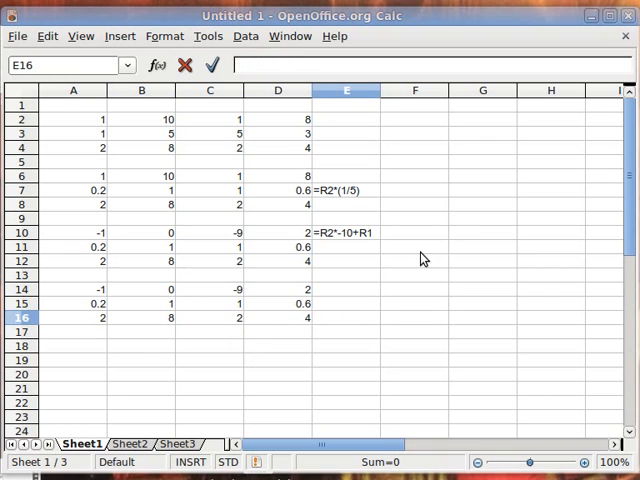
text('=R)
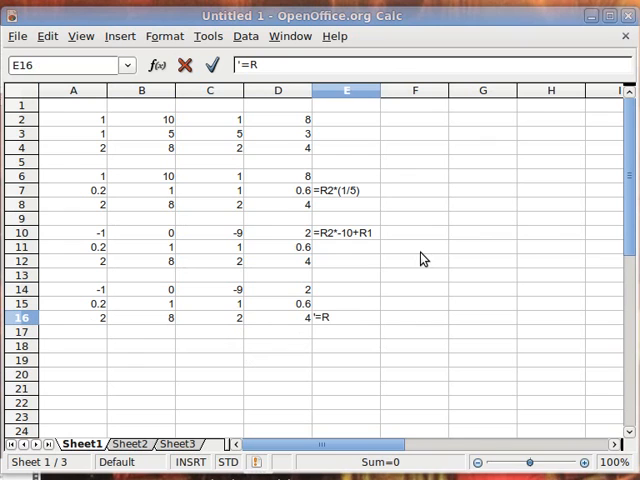
text(2*-8)
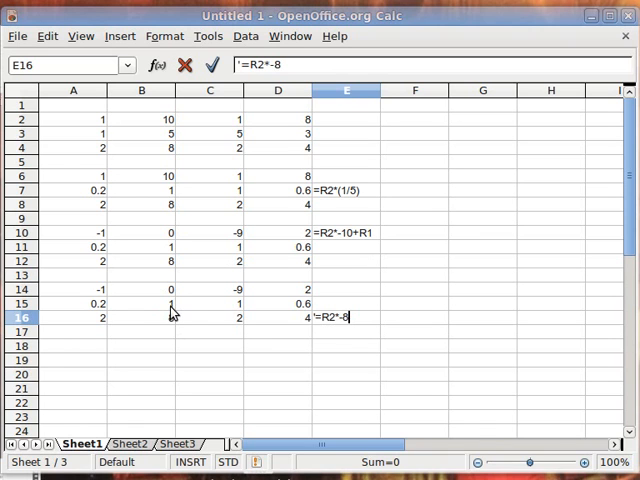
mouse_move(172, 318)
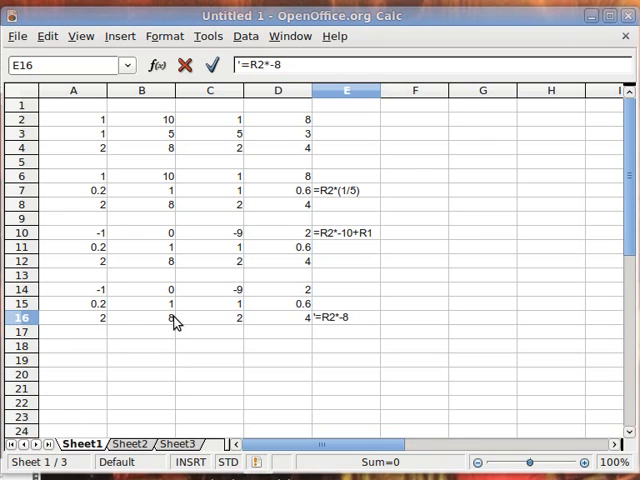
text(+R3)
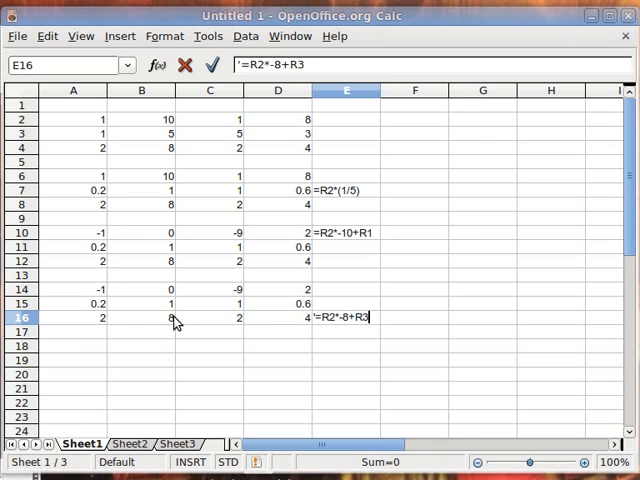
key(Return)
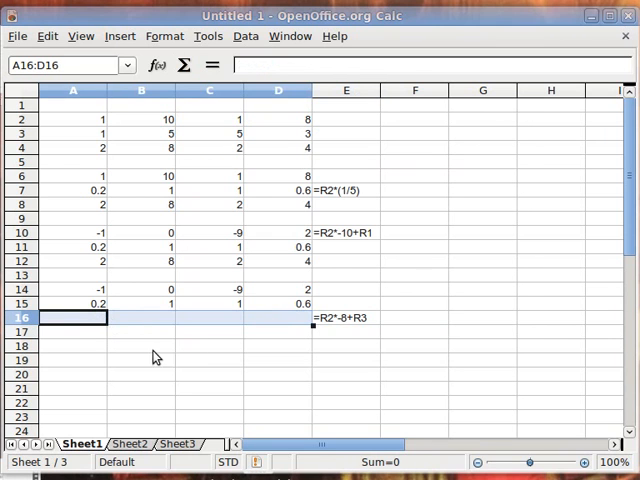
Step: Enter =.2*-8+2 in A16 so it shows 0.4
click(72, 317)
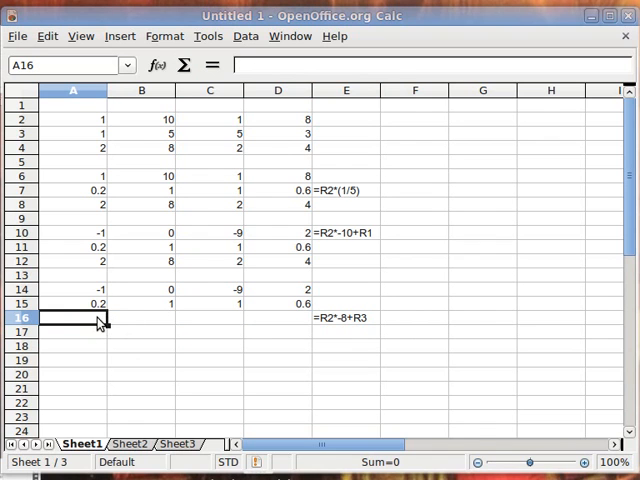
text(=)
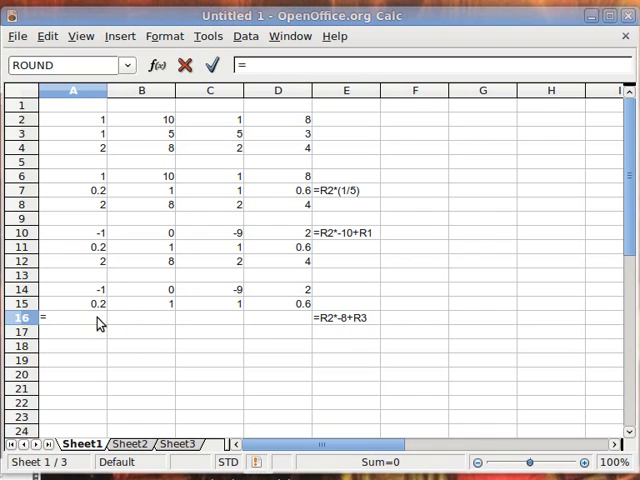
text(.2)
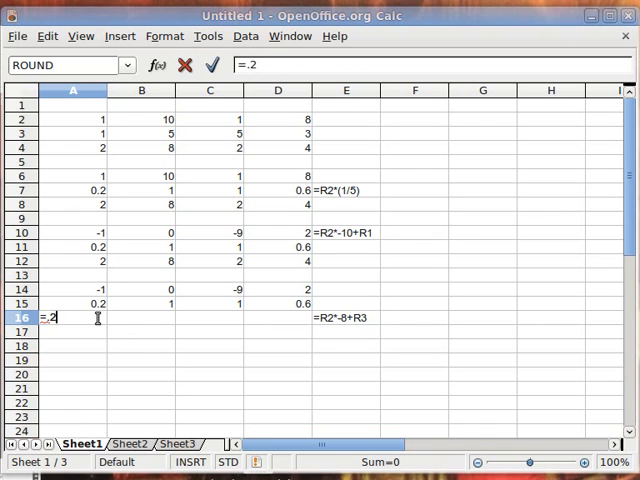
text(*-8)
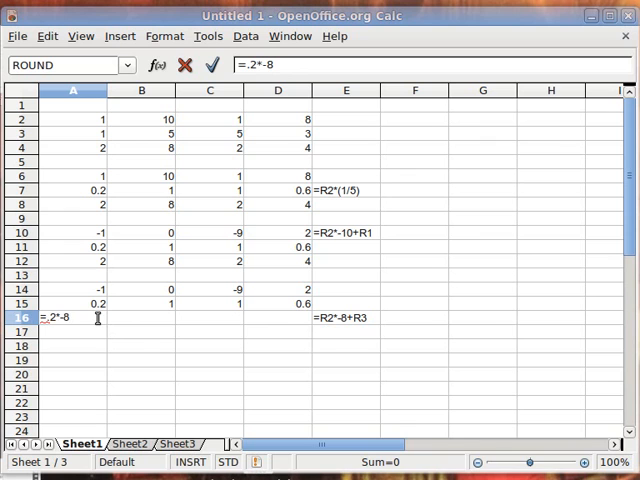
text(+)
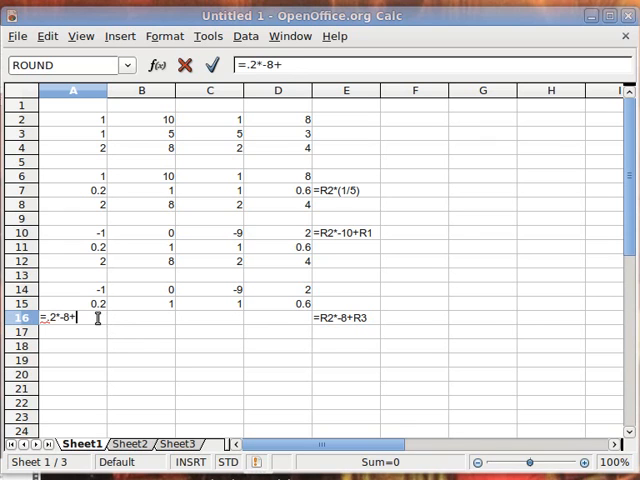
text(2)
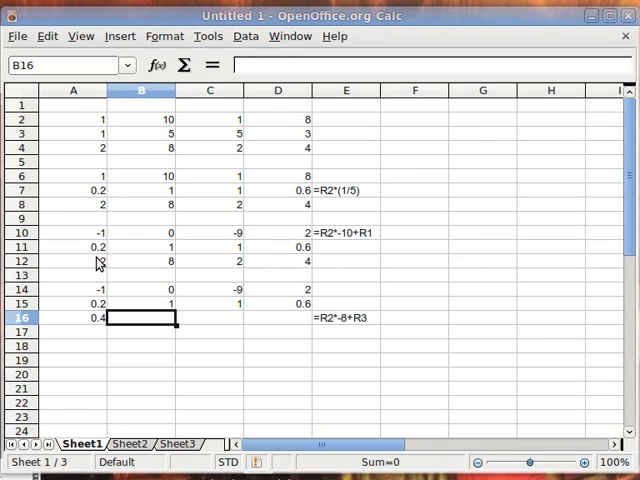
Step: Enter =1*-8+8 in B16 so it shows 0
text(=)
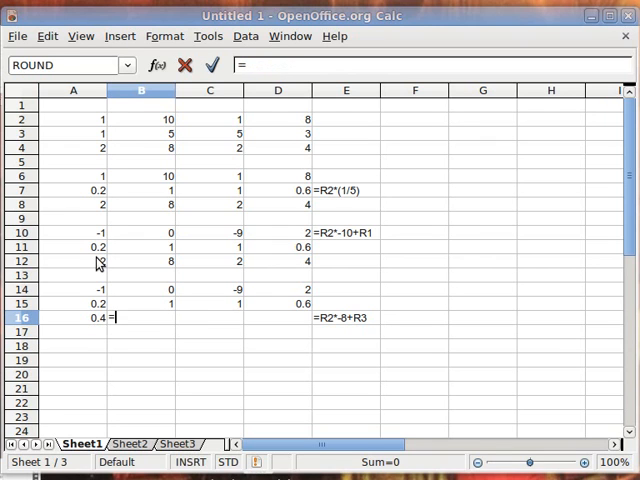
text(1*)
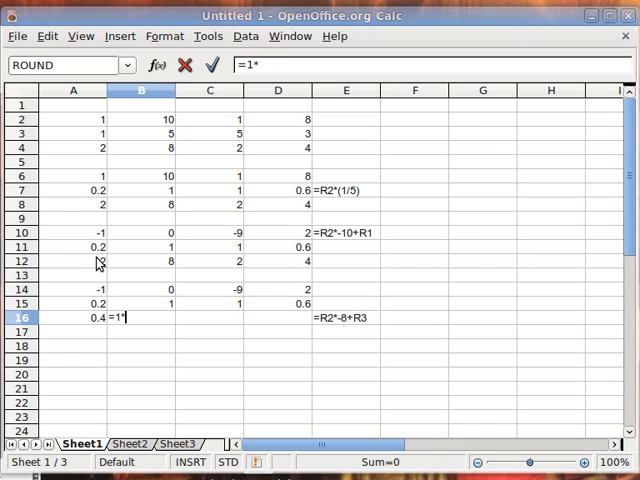
text(-8)
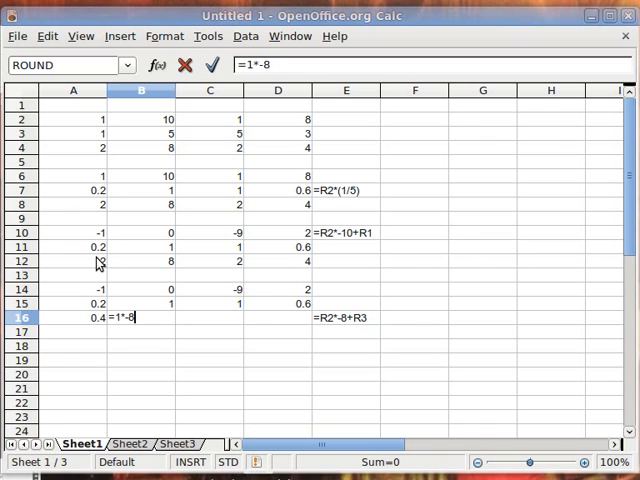
text(+)
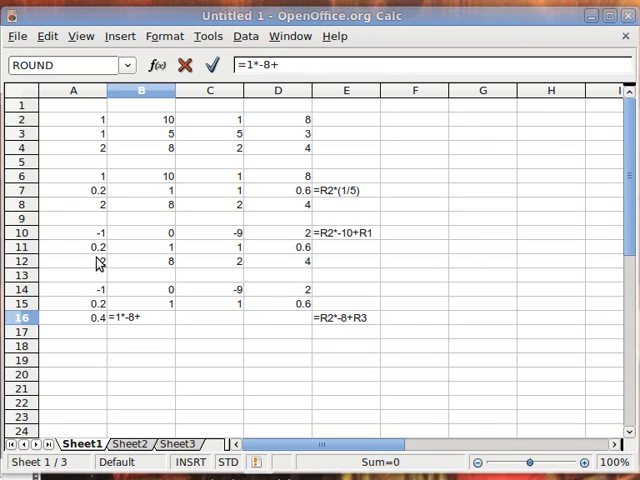
key(Return)
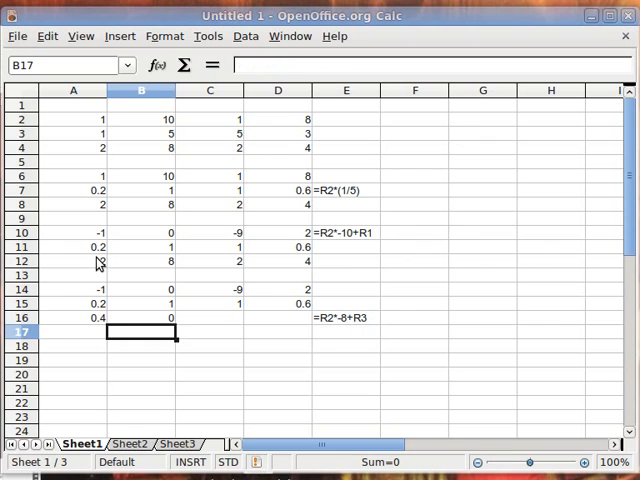
Step: Enter =1*-8+2 in C16 so it reads -6
text(=)
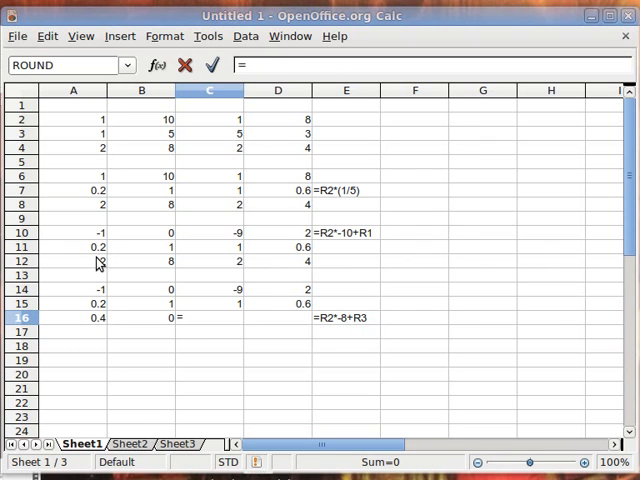
text(1)
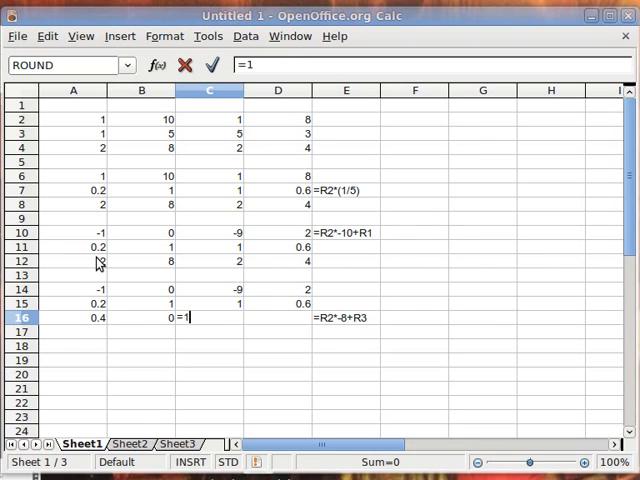
text(*)
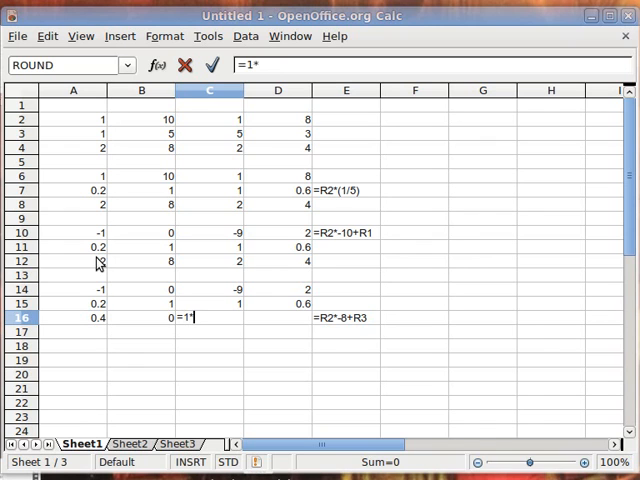
text(-8)
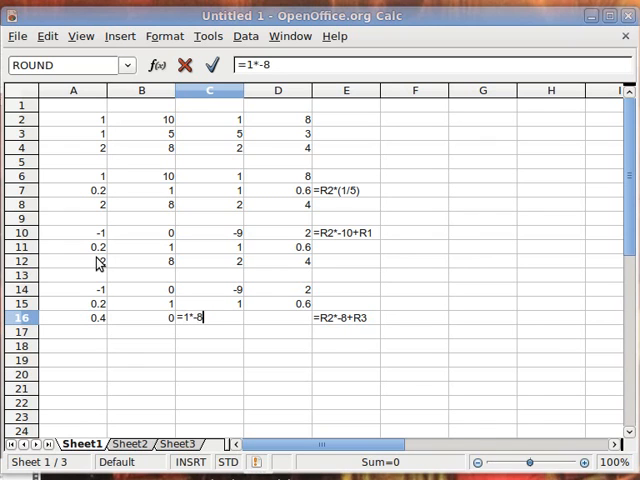
text(+)
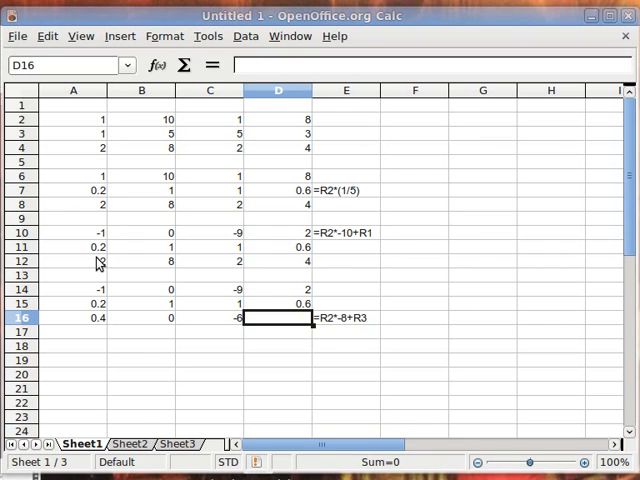
Step: Enter =.6*-8+4 in D16 so it reads -0.8
text(=.6)
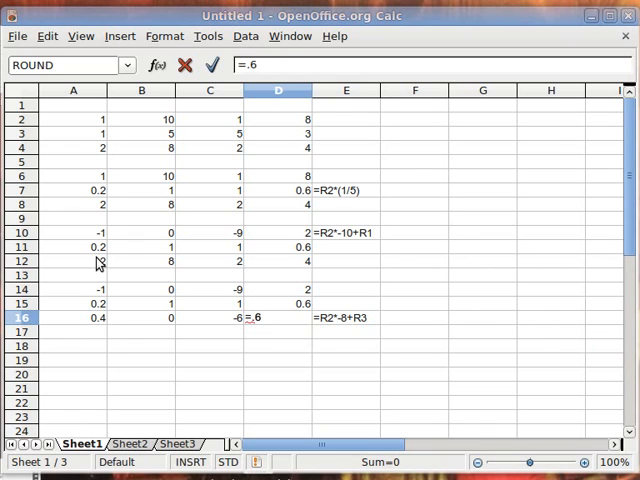
text(-8)
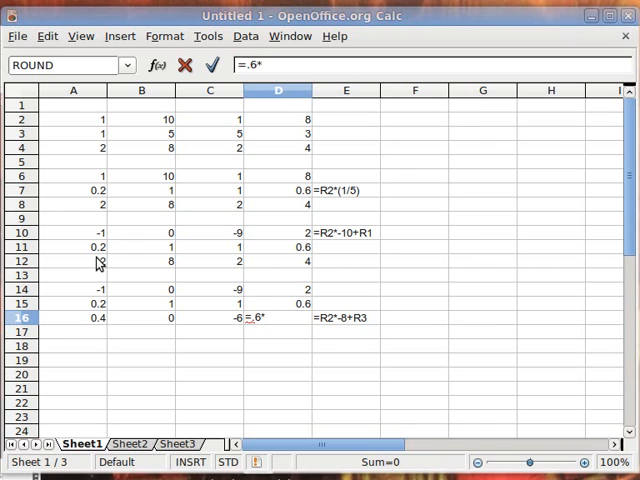
text(-8)
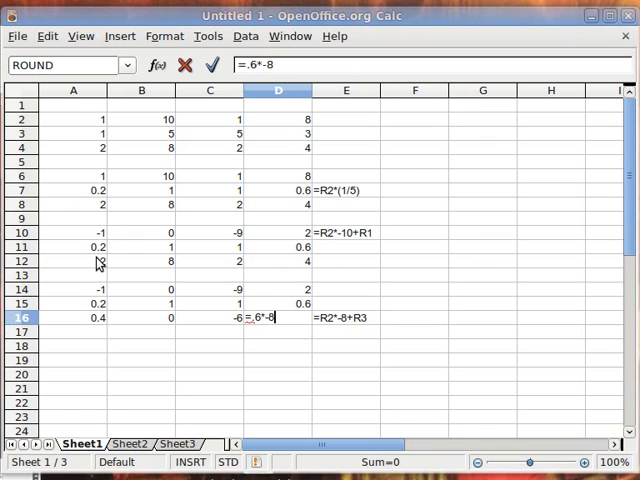
text(+)
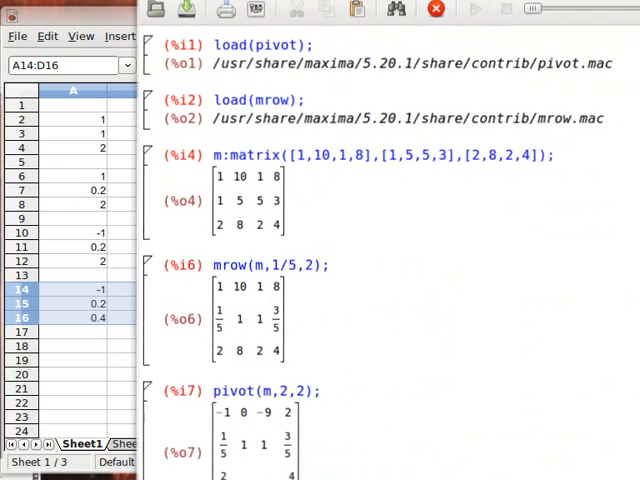
Step: Scroll wxMaxima to the pivot(m,2,2) output to compare it with rows 14–16
scroll(down, 3)
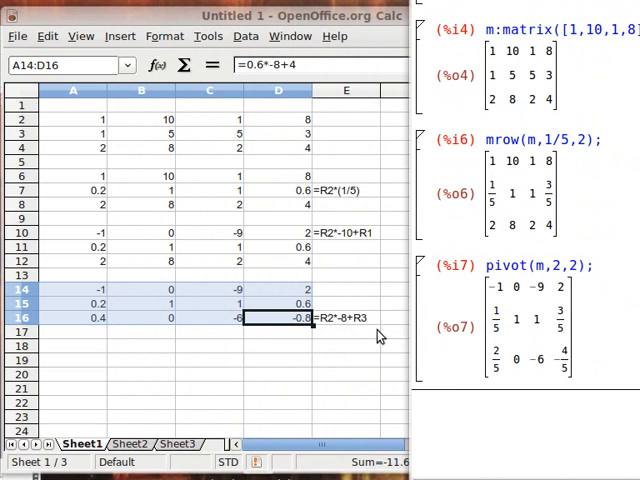
mouse_move(224, 330)
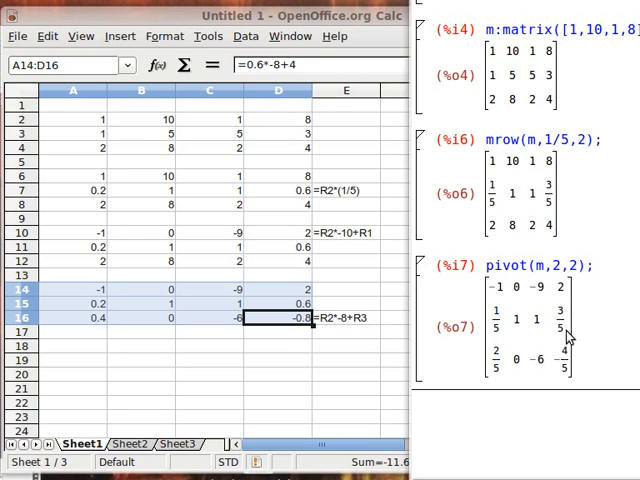
mouse_move(200, 352)
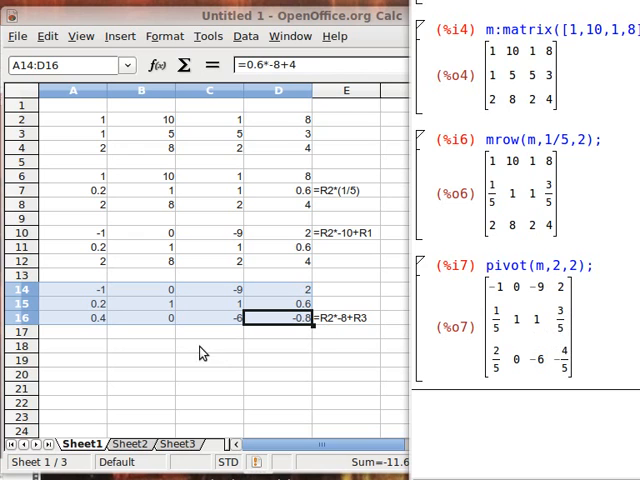
mouse_move(300, 350)
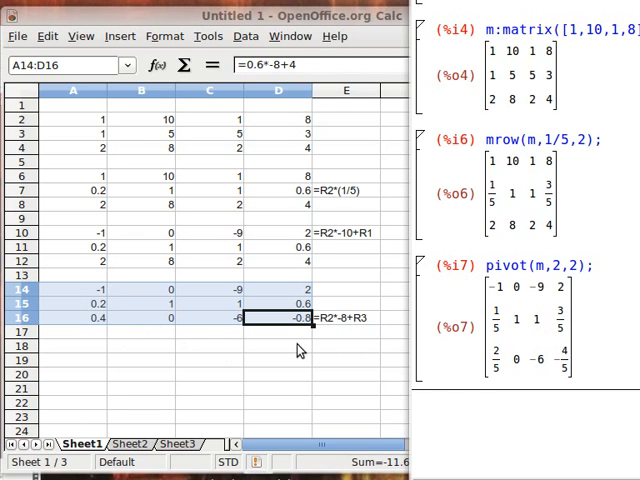
mouse_move(567, 28)
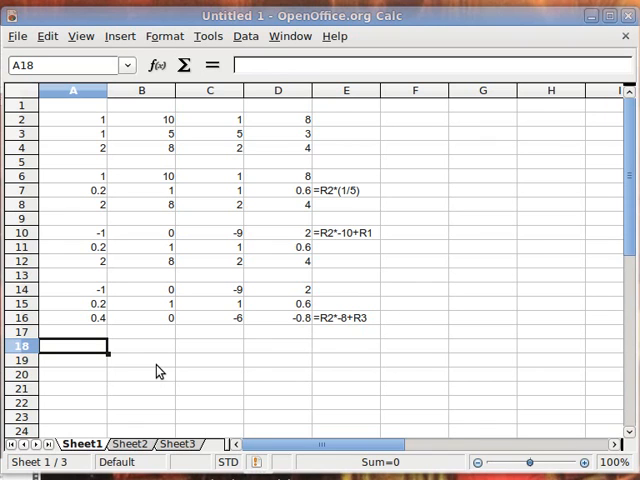
mouse_move(245, 197)
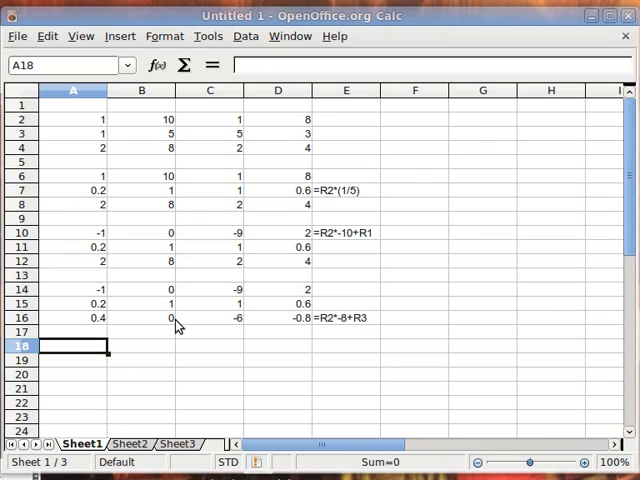
mouse_move(107, 357)
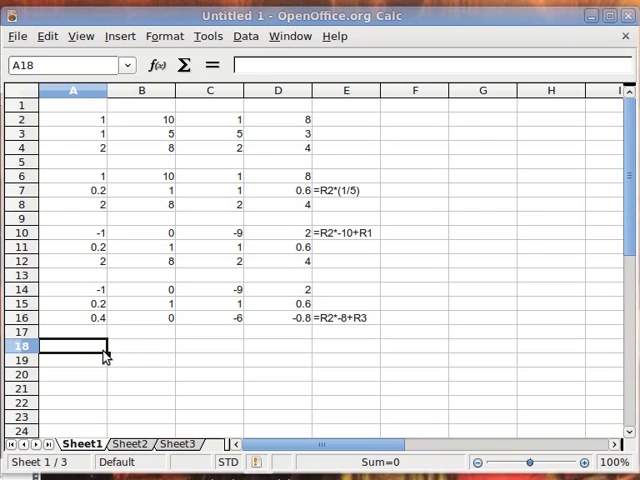
mouse_move(138, 352)
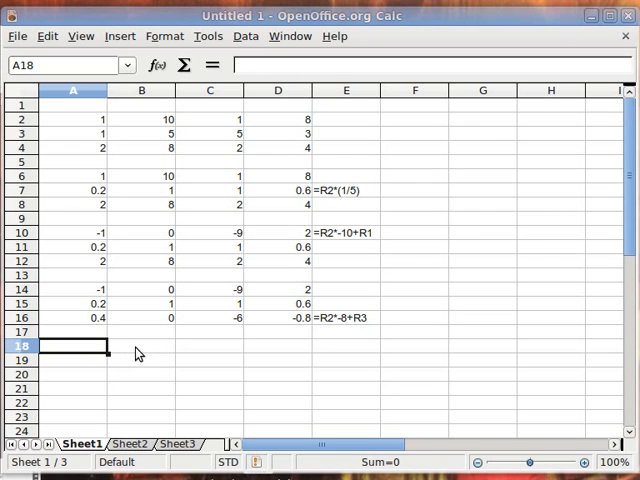